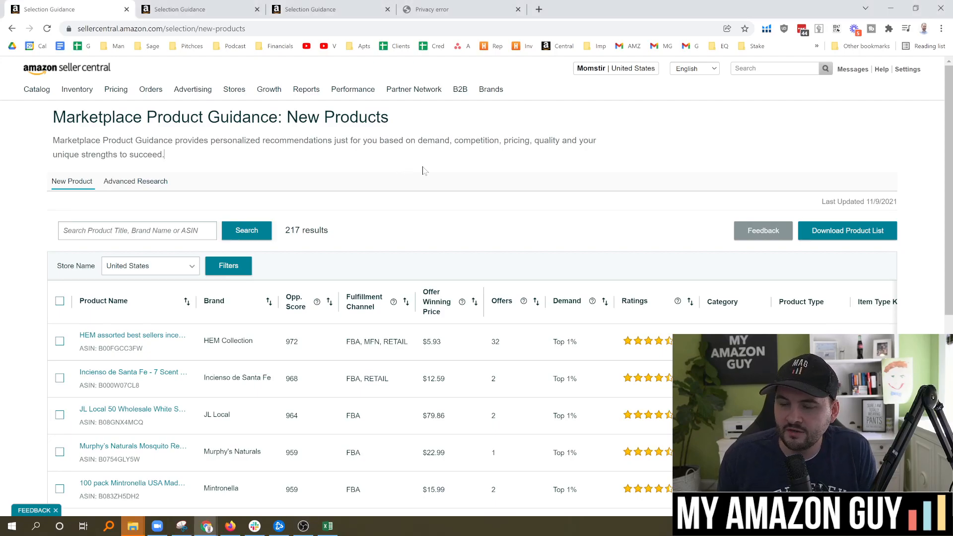
{"action": "mouse_move", "coordinate": [511, 117]}
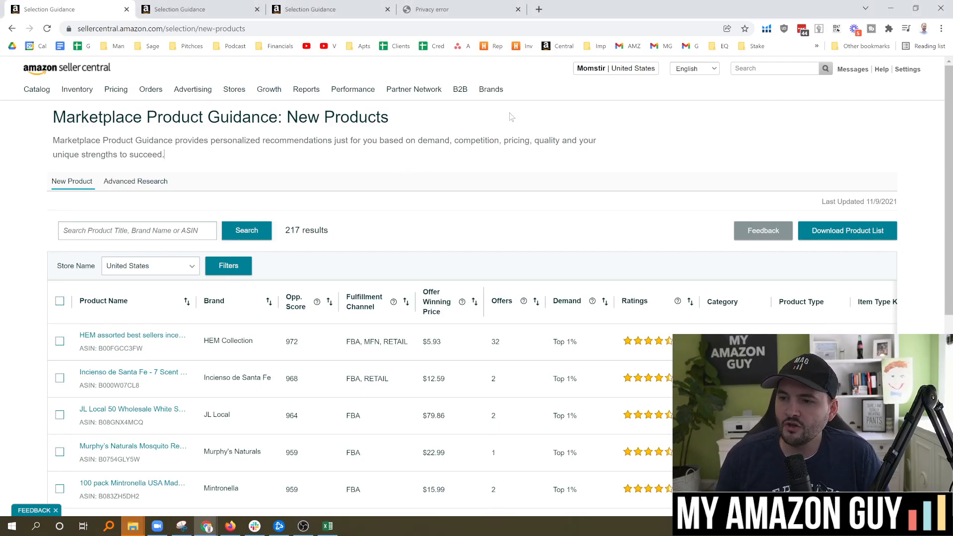
{"action": "mouse_move", "coordinate": [345, 161]}
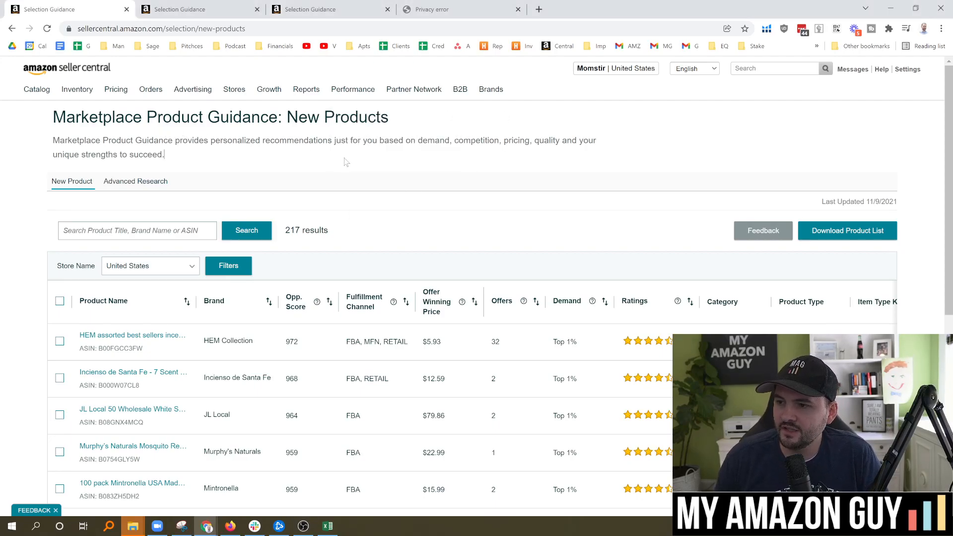
{"action": "mouse_move", "coordinate": [480, 159]}
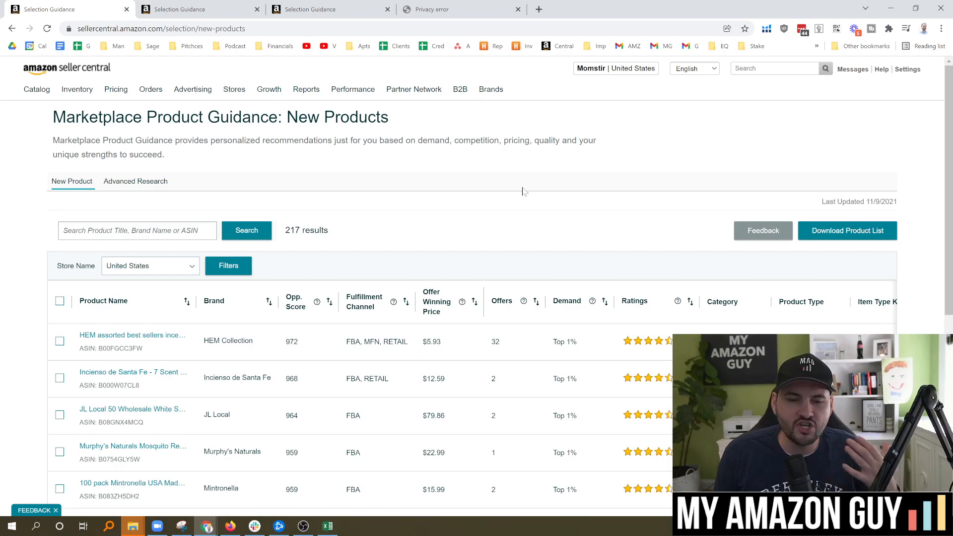
{"action": "mouse_move", "coordinate": [431, 166]}
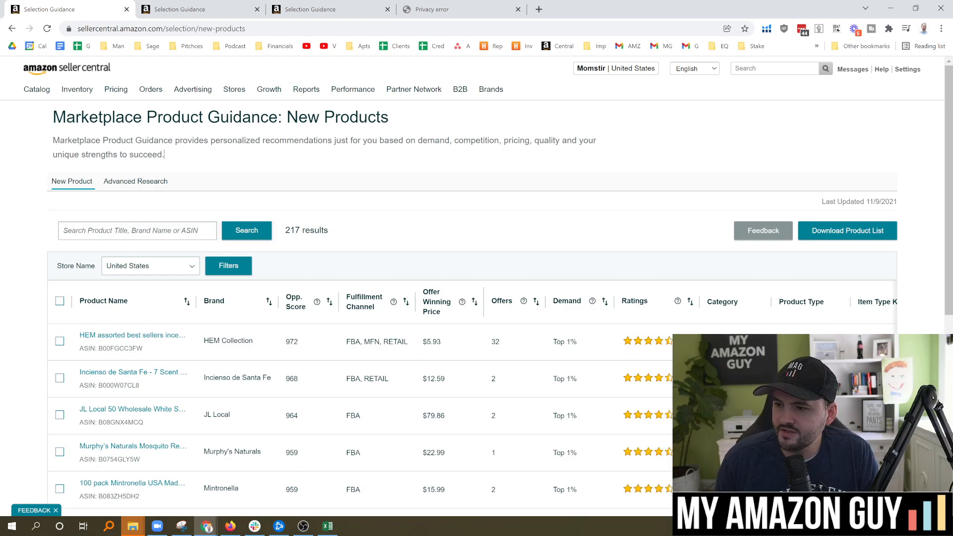
- Highlight the 217 results count and scroll down to the Palo Santo Smudging Sticks row
{"action": "double_click", "coordinate": [291, 230]}
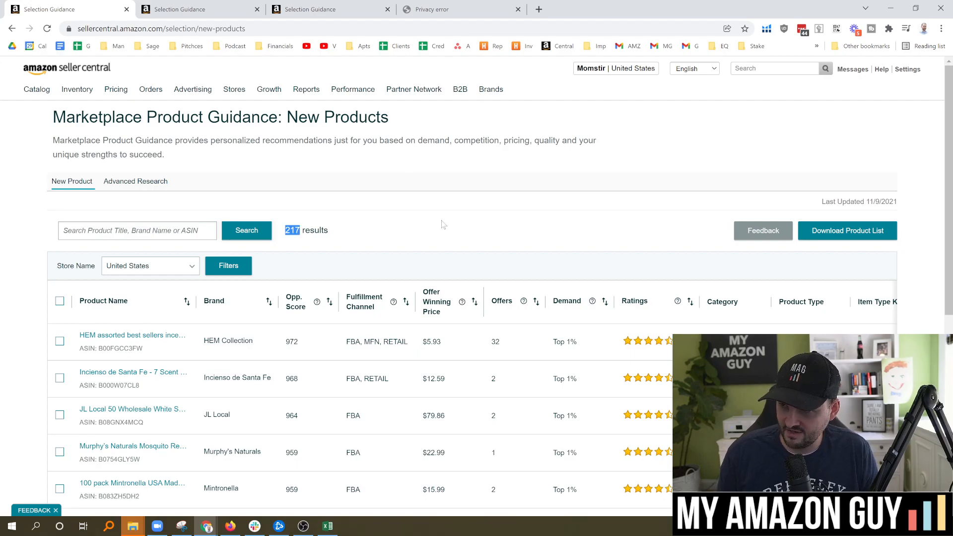
{"action": "scroll", "scroll_direction": "down", "scroll_amount": 3}
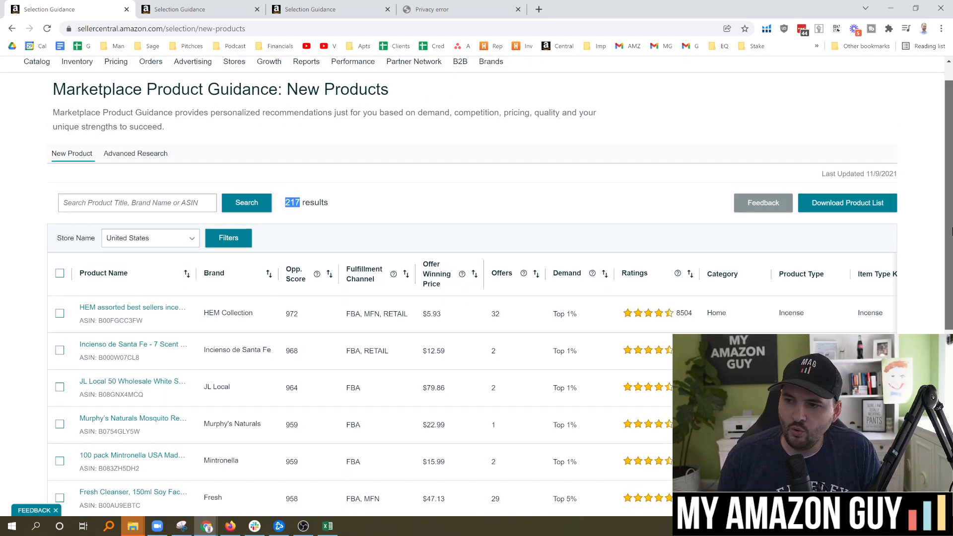
{"action": "scroll", "scroll_direction": "down", "scroll_amount": 3}
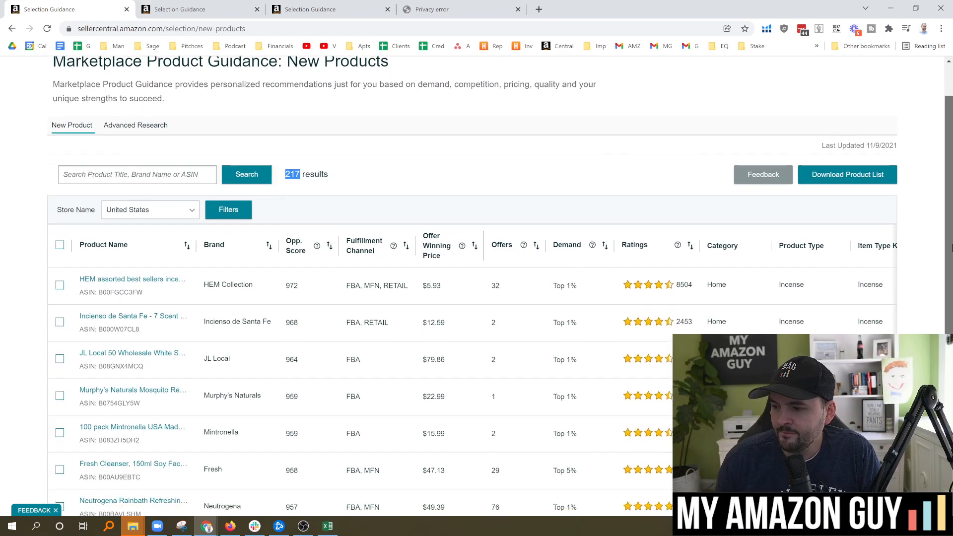
{"action": "scroll", "scroll_direction": "down", "scroll_amount": 3}
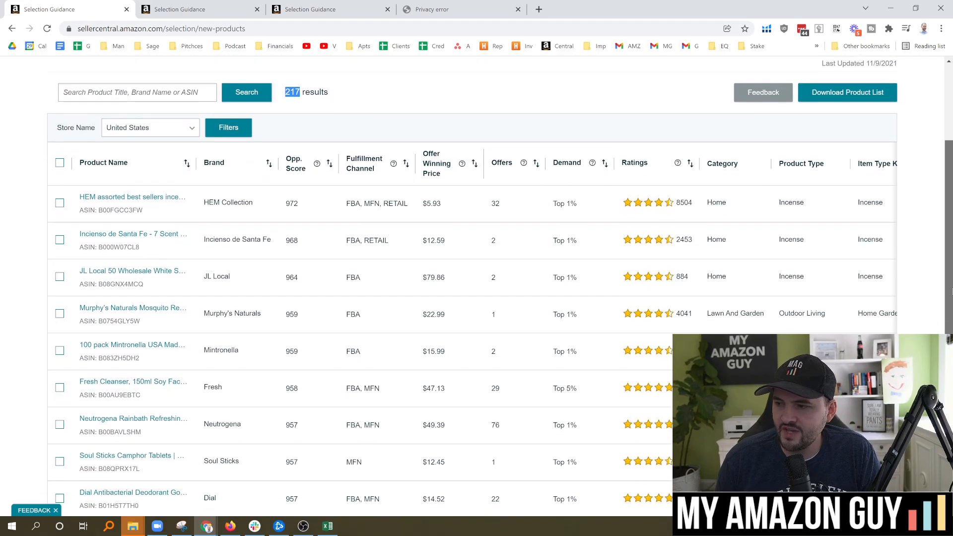
{"action": "scroll", "scroll_direction": "down", "scroll_amount": 3}
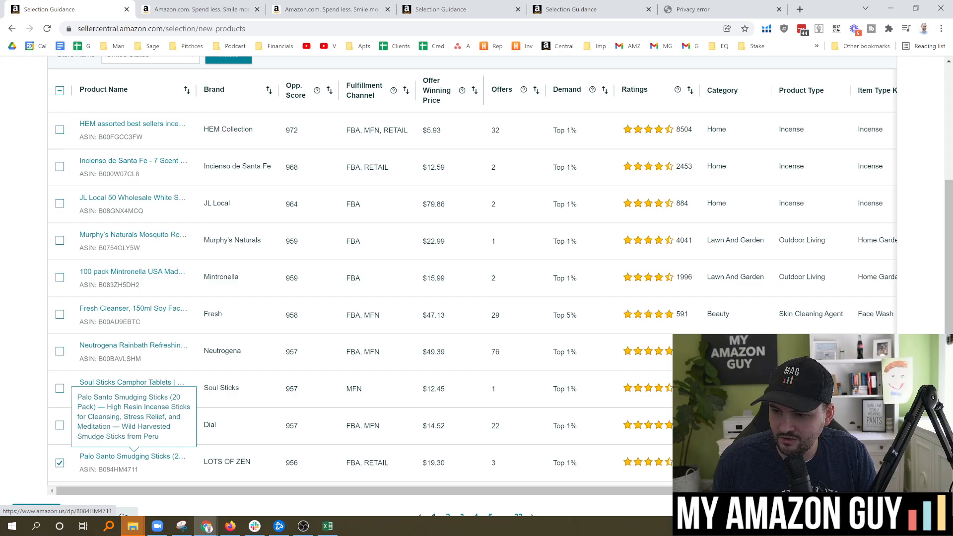
- Look up ASIN B084HM4711 on Amazon.com and view the Palo Santo sticks' sales ranks
{"action": "left_click", "coordinate": [197, 9]}
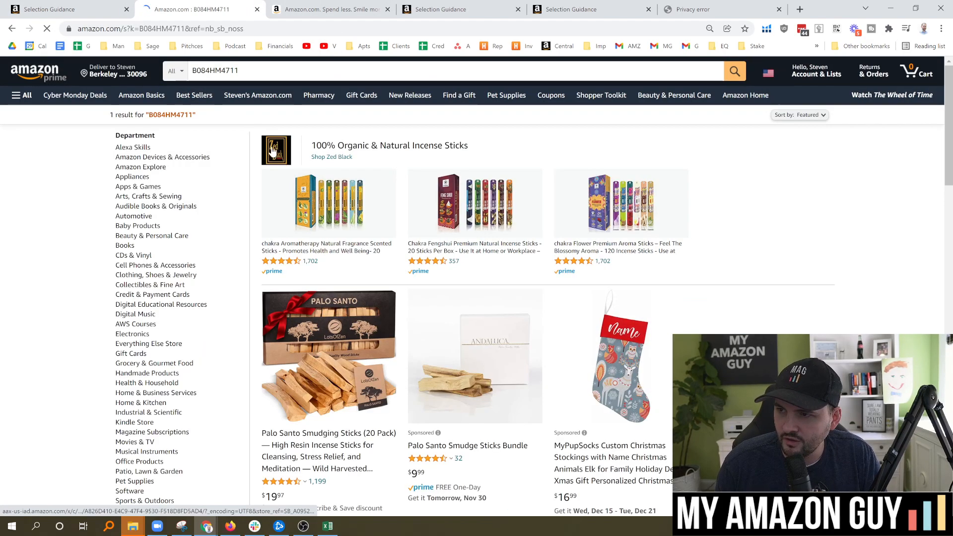
{"action": "scroll", "scroll_direction": "down", "scroll_amount": 3}
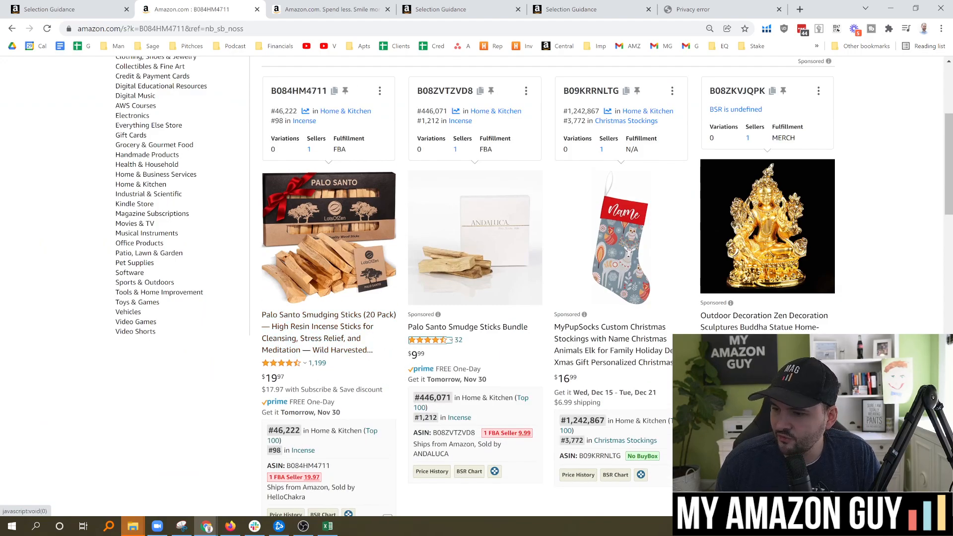
{"action": "left_click", "coordinate": [161, 28]}
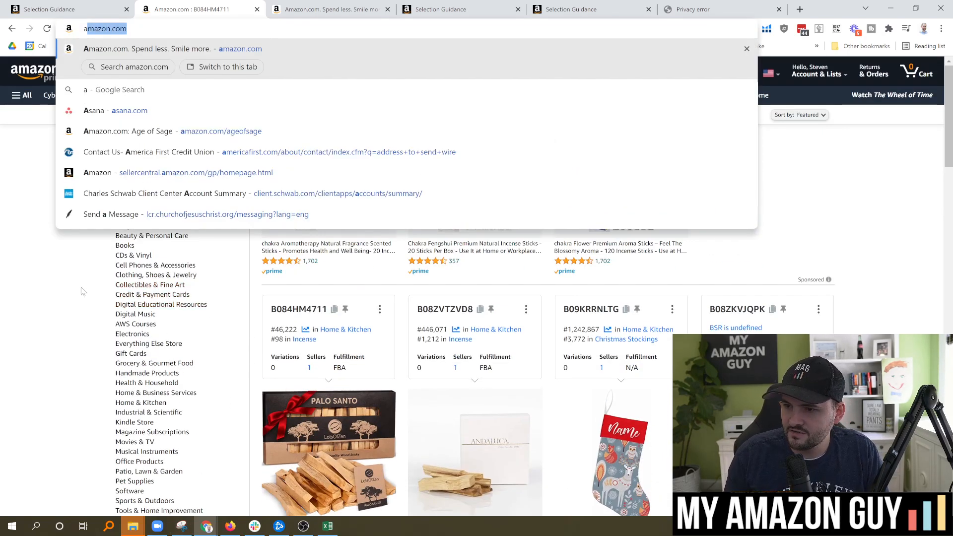
- Search Amazon.com for 'age of sage smudge' and browse the results' sales ranks
{"action": "type", "text": "age of s"}
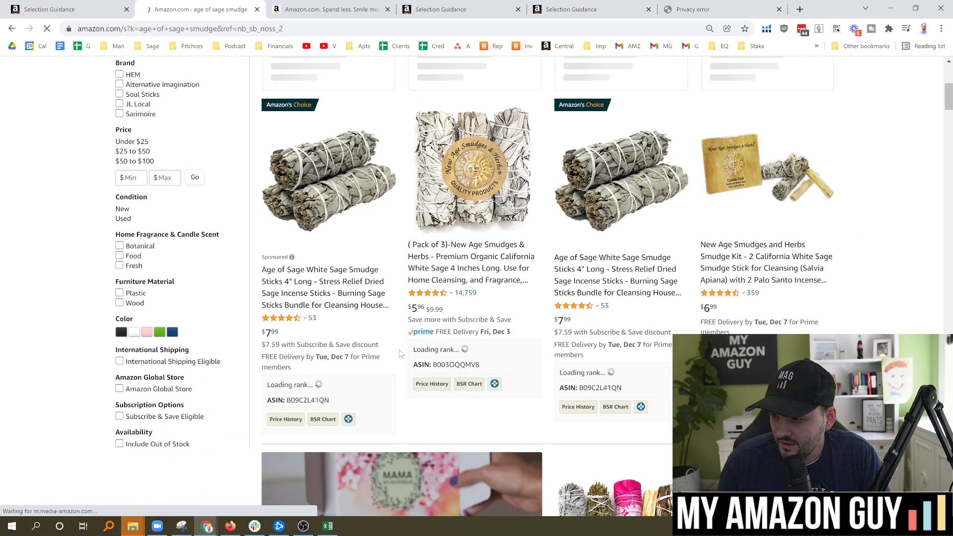
{"action": "scroll", "scroll_direction": "down", "scroll_amount": 3}
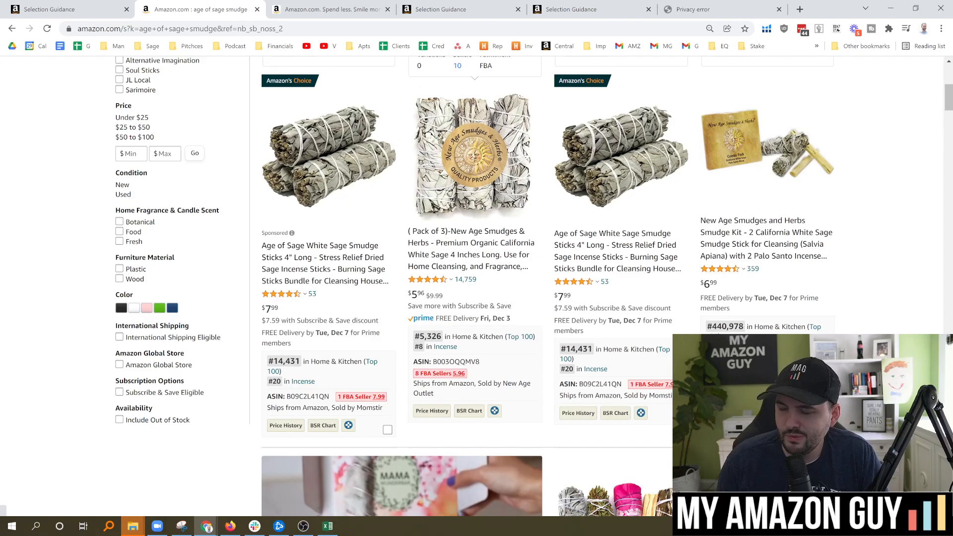
{"action": "scroll", "scroll_direction": "down", "scroll_amount": 3}
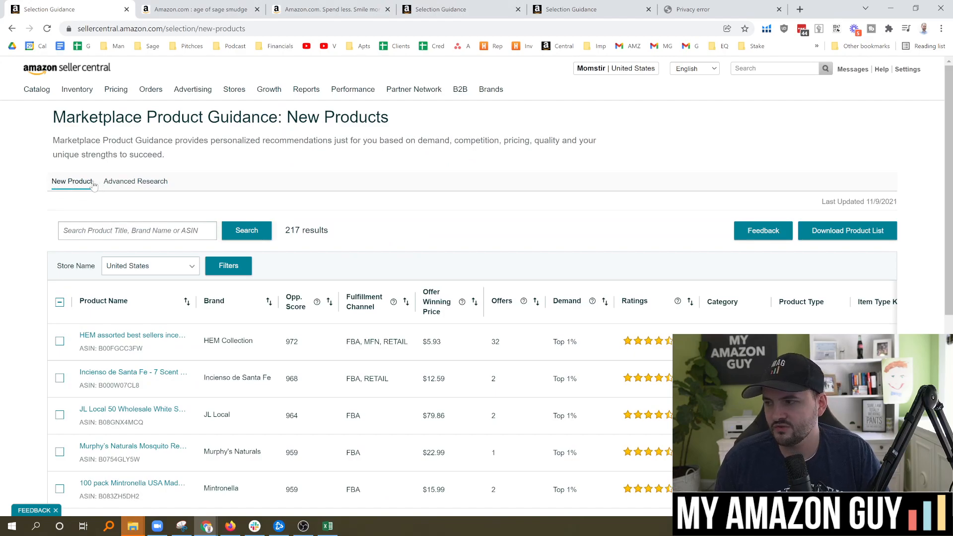
- Switch to Advanced Research and view category filters and Living Room Chairs performance charts
{"action": "left_click", "coordinate": [135, 181]}
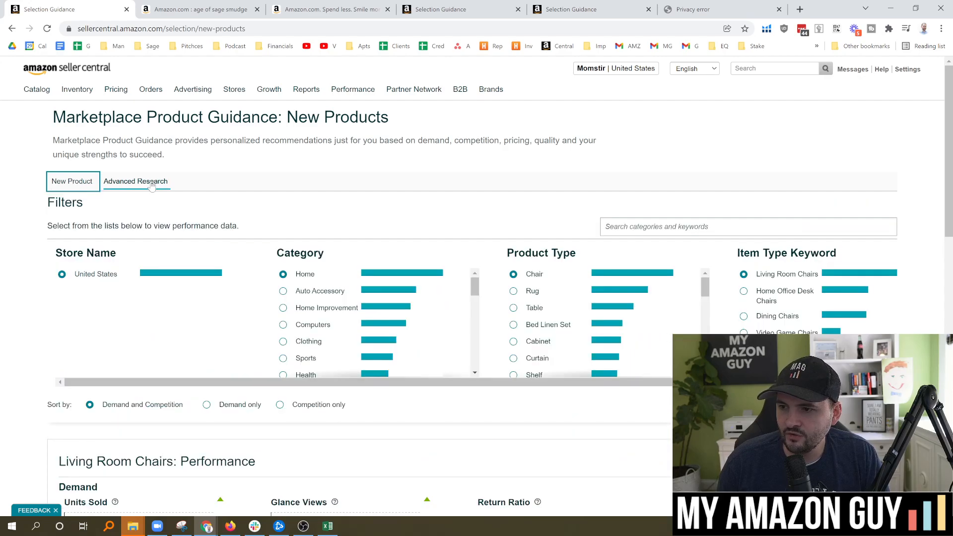
{"action": "mouse_move", "coordinate": [322, 179]}
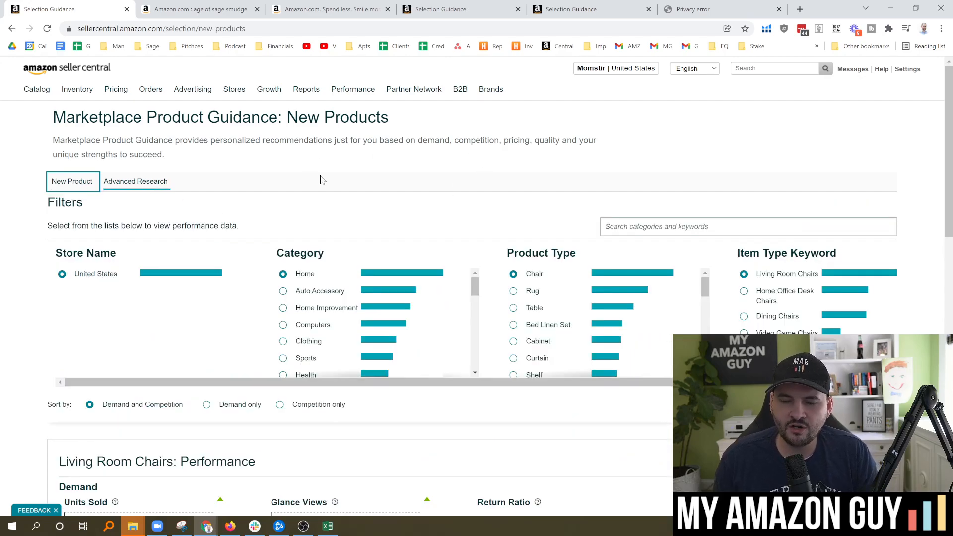
{"action": "mouse_move", "coordinate": [312, 176]}
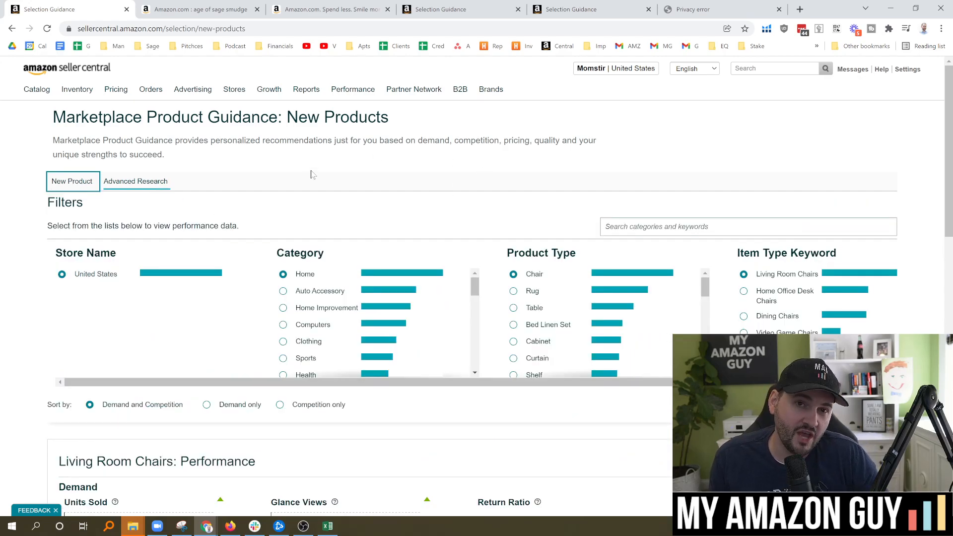
{"action": "left_click", "coordinate": [135, 181]}
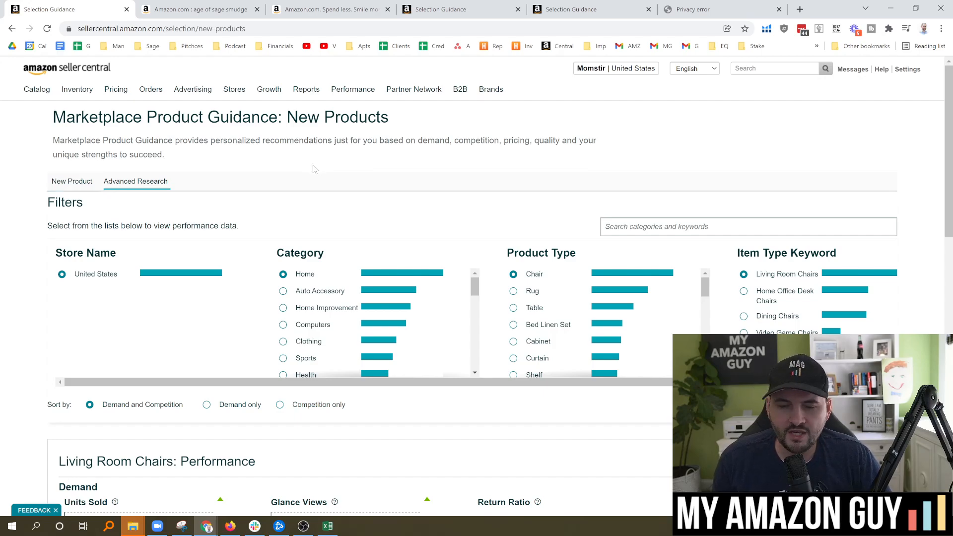
{"action": "scroll", "scroll_direction": "down", "scroll_amount": 3}
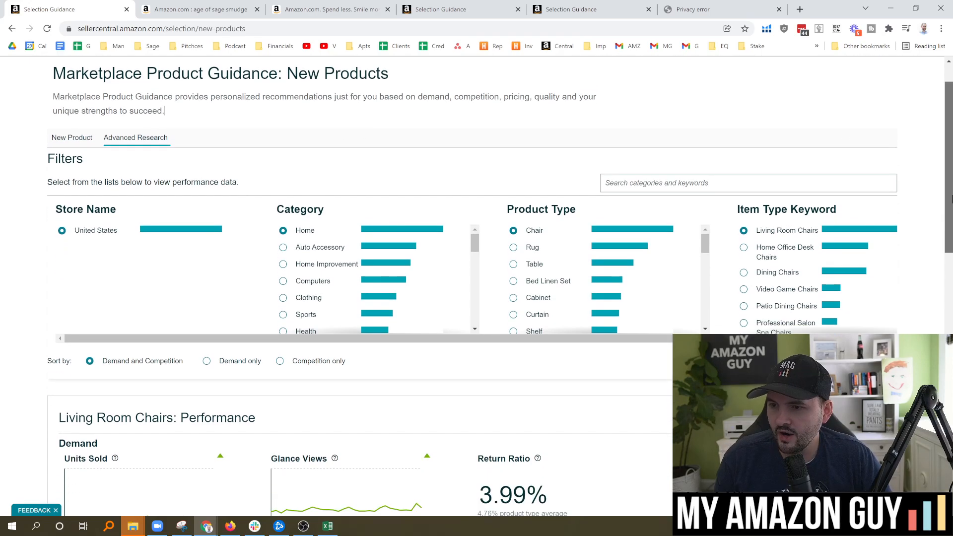
{"action": "scroll", "scroll_direction": "down", "scroll_amount": 3}
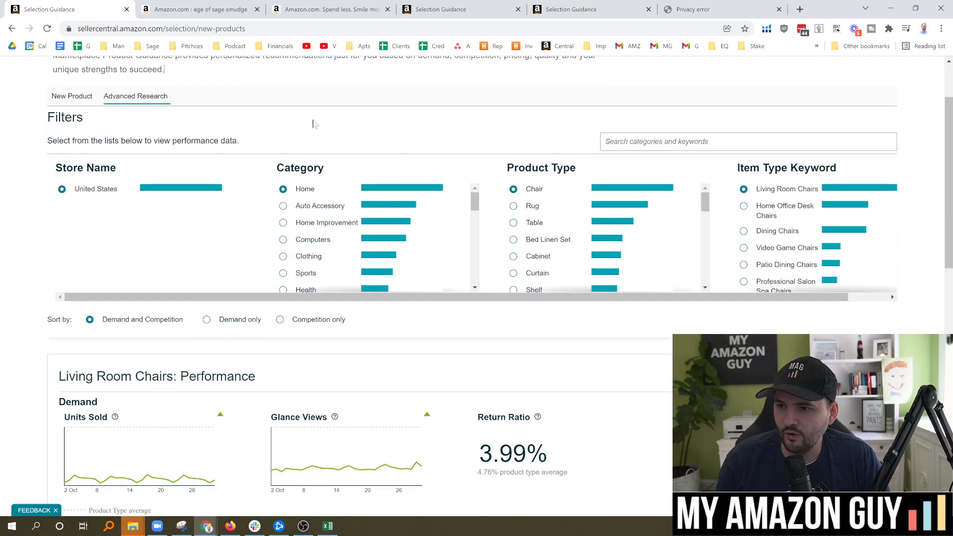
{"action": "mouse_move", "coordinate": [345, 133]}
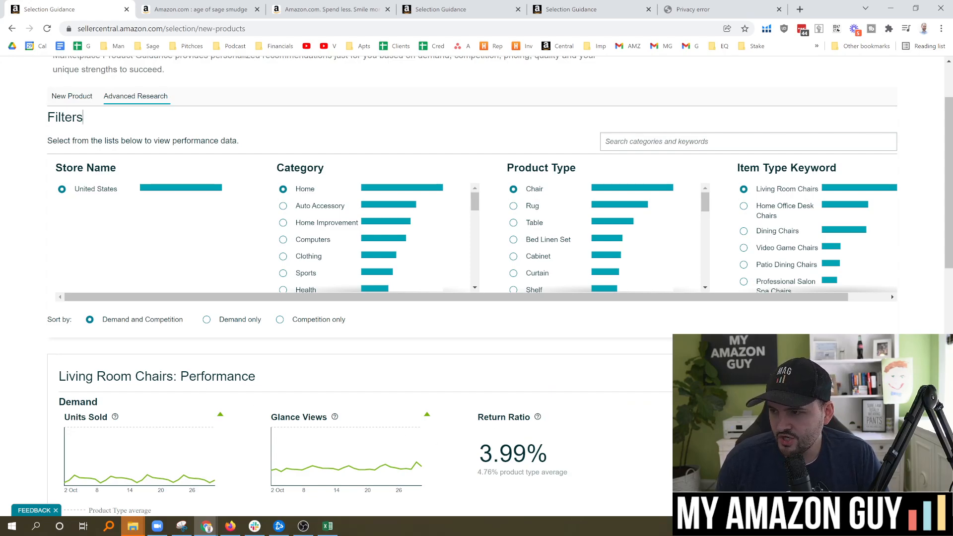
{"action": "mouse_move", "coordinate": [537, 144]}
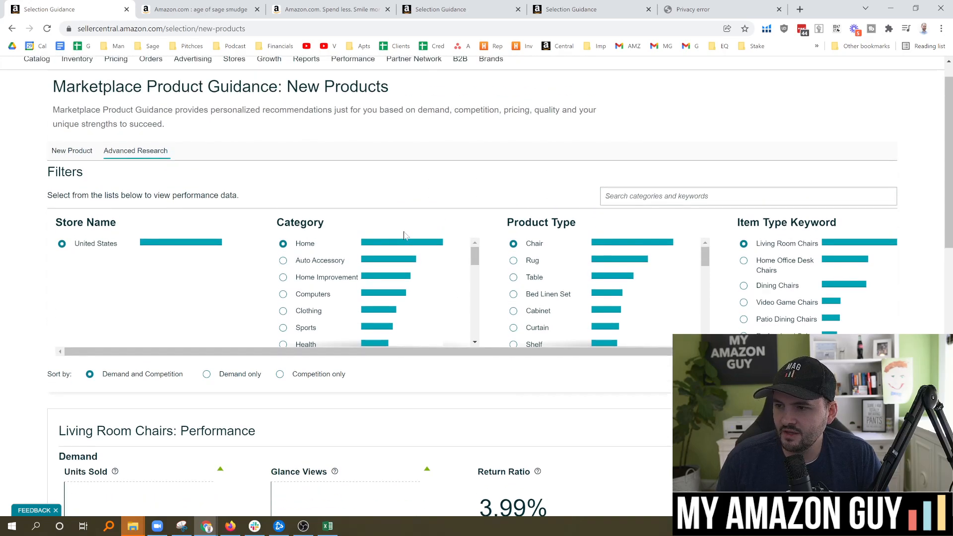
{"action": "type", "text": "wine glass"}
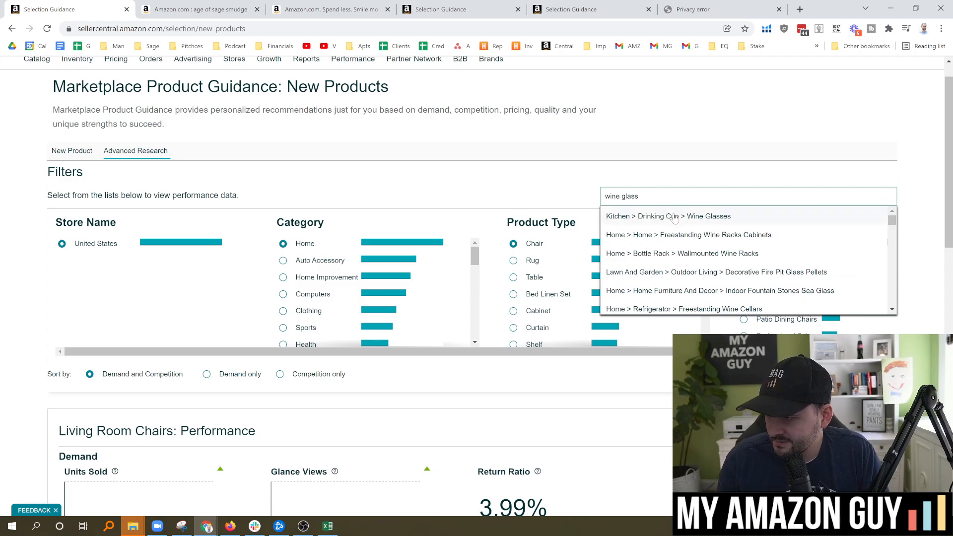
{"action": "left_click", "coordinate": [667, 216]}
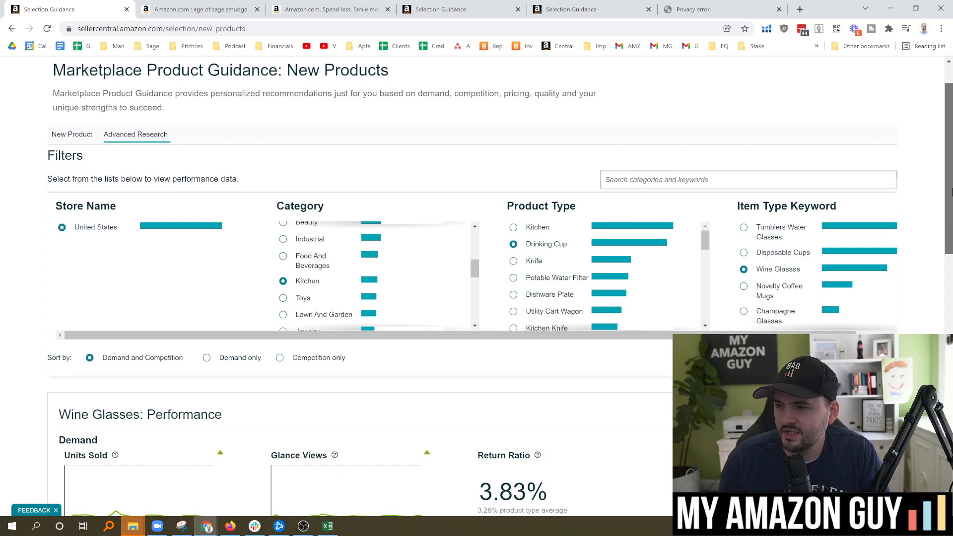
{"action": "scroll", "scroll_direction": "down", "scroll_amount": 3}
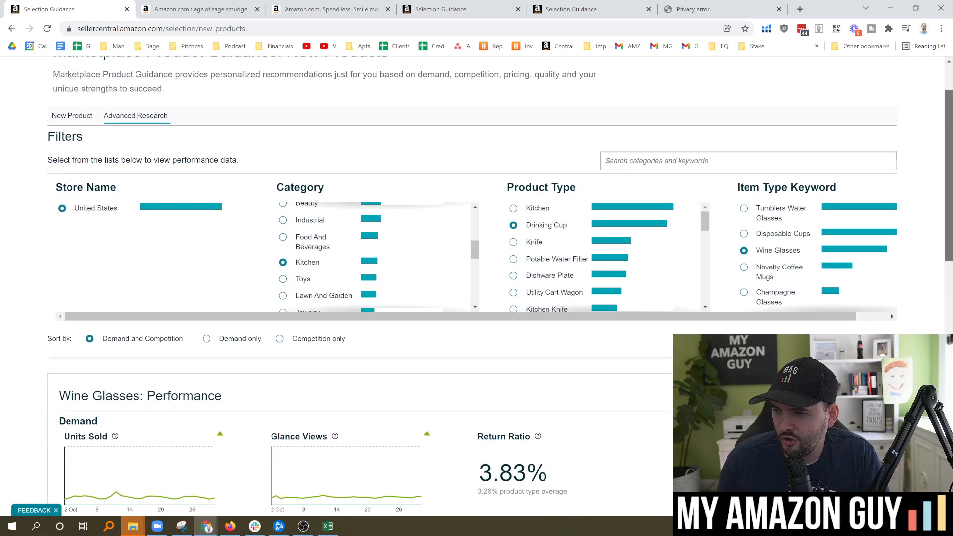
{"action": "scroll", "scroll_direction": "down", "scroll_amount": 3}
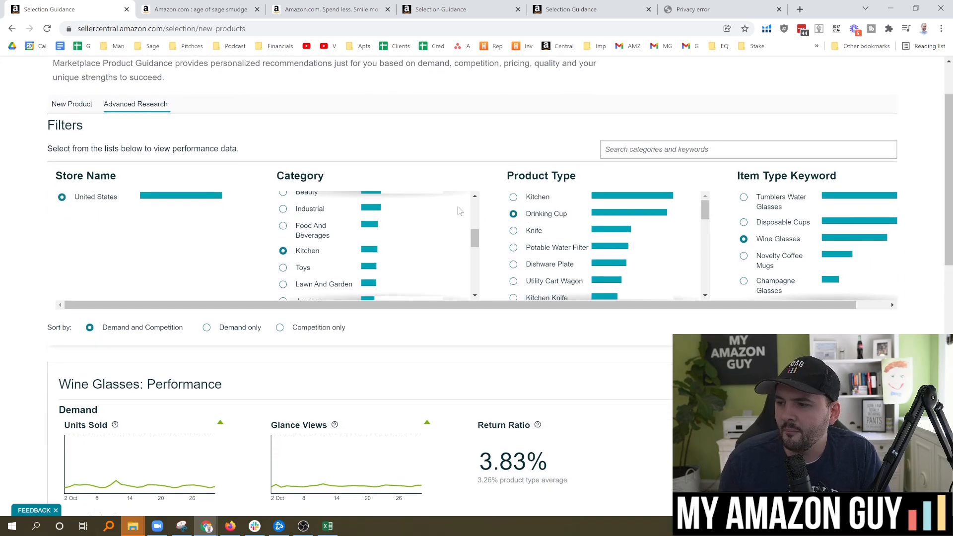
{"action": "mouse_move", "coordinate": [460, 240]}
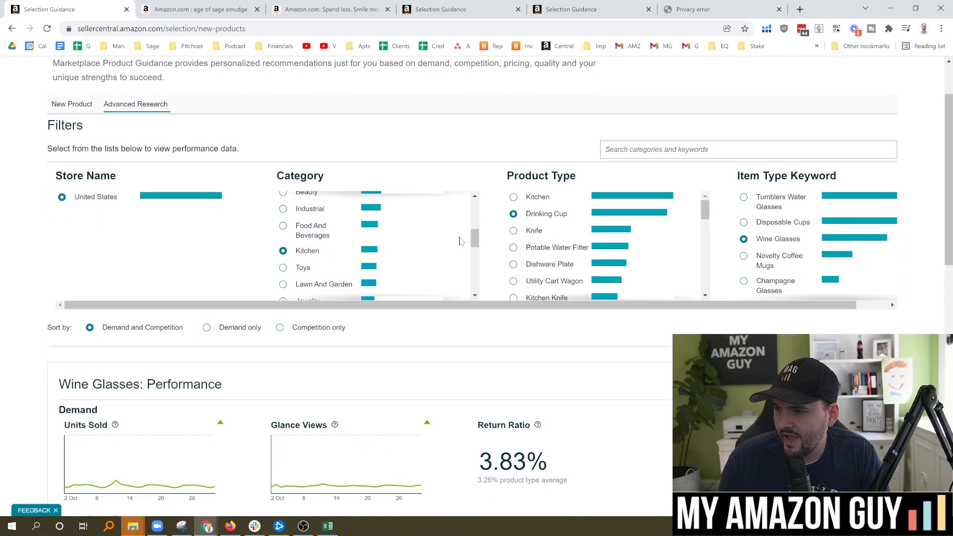
{"action": "scroll", "scroll_direction": "down", "scroll_amount": 3}
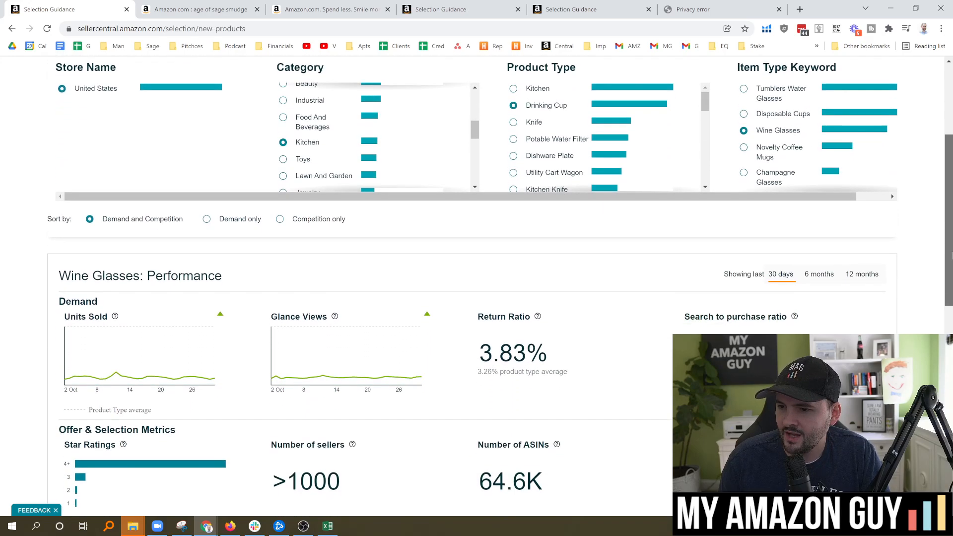
{"action": "scroll", "scroll_direction": "down", "scroll_amount": 3}
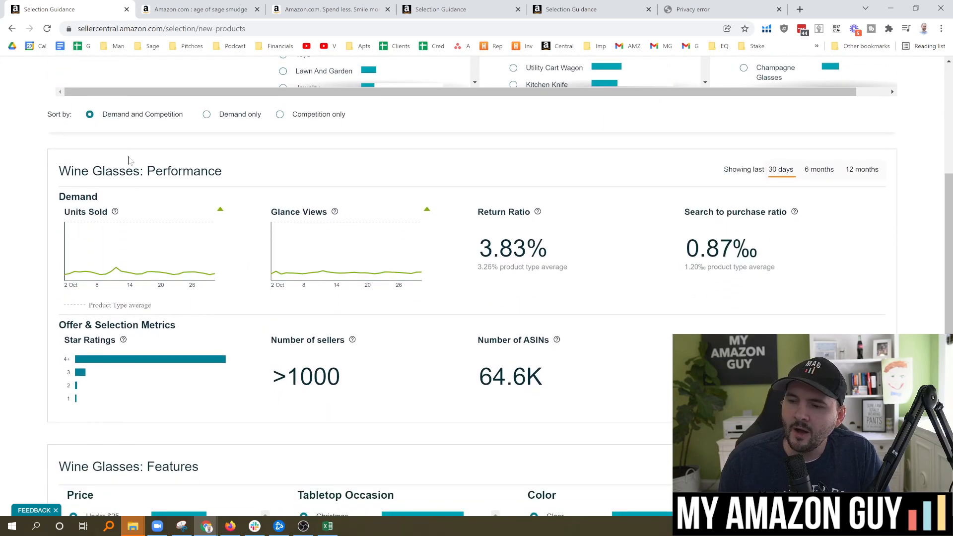
{"action": "mouse_move", "coordinate": [395, 173]}
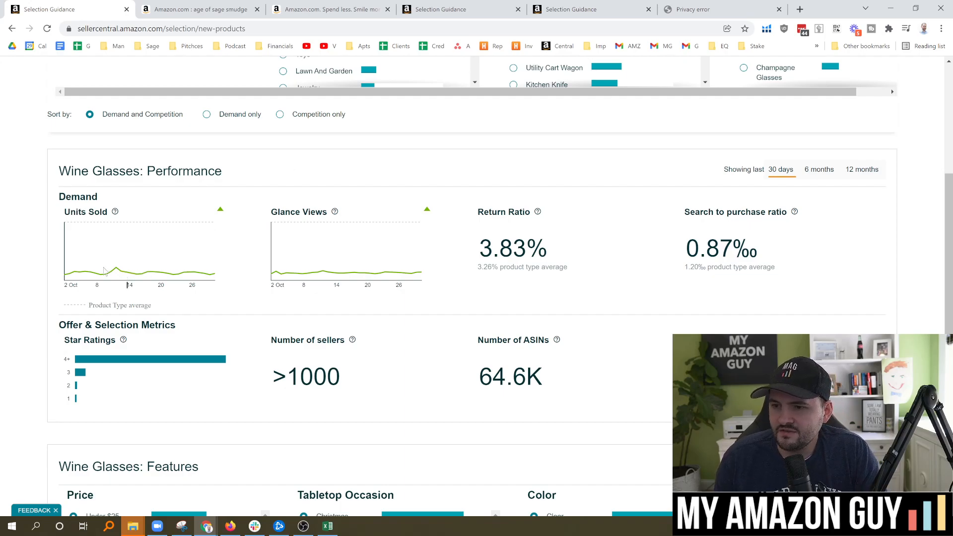
{"action": "mouse_move", "coordinate": [115, 212]}
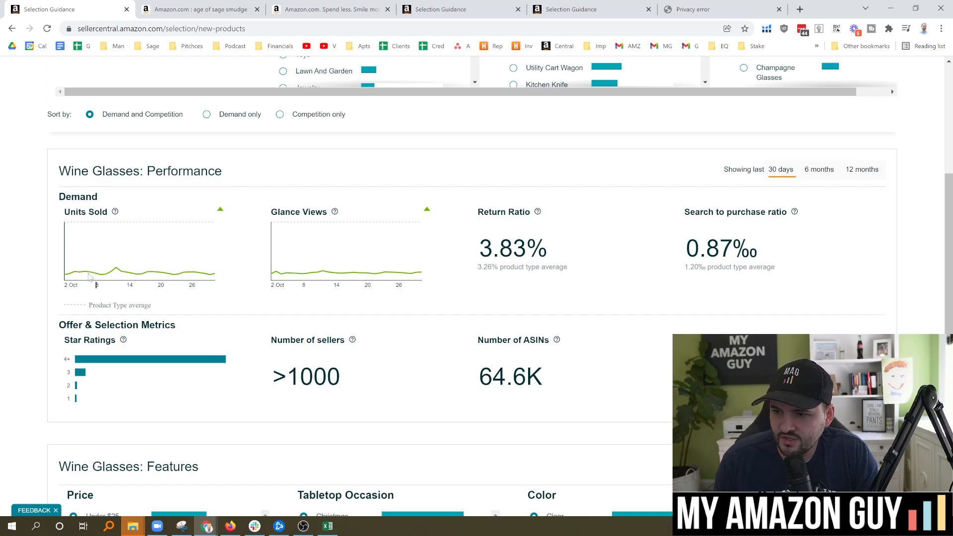
{"action": "mouse_move", "coordinate": [322, 222]}
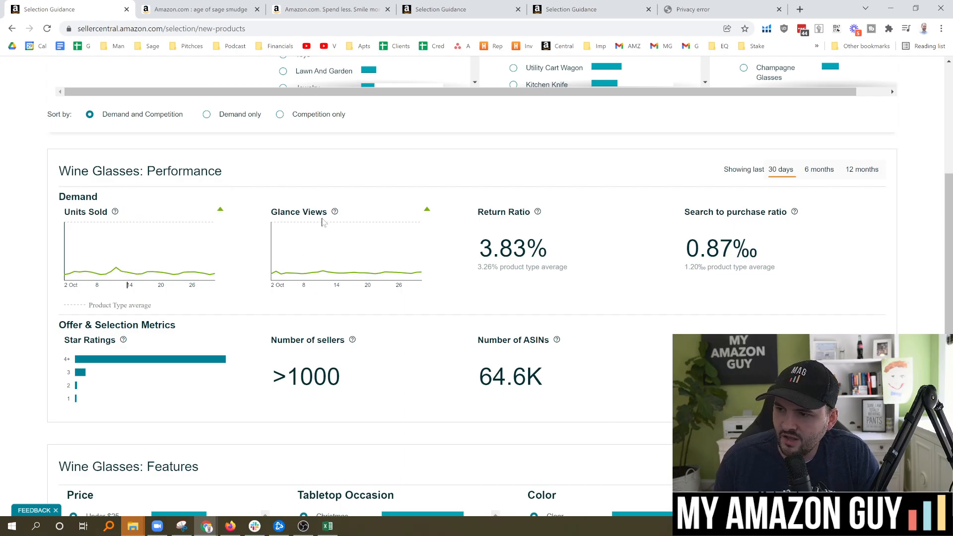
{"action": "mouse_move", "coordinate": [180, 276]}
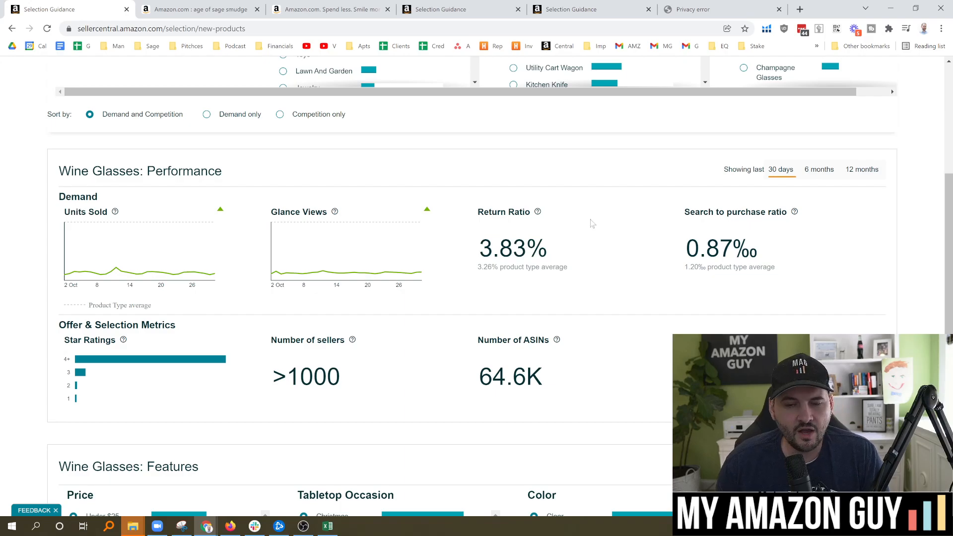
{"action": "mouse_move", "coordinate": [595, 264]}
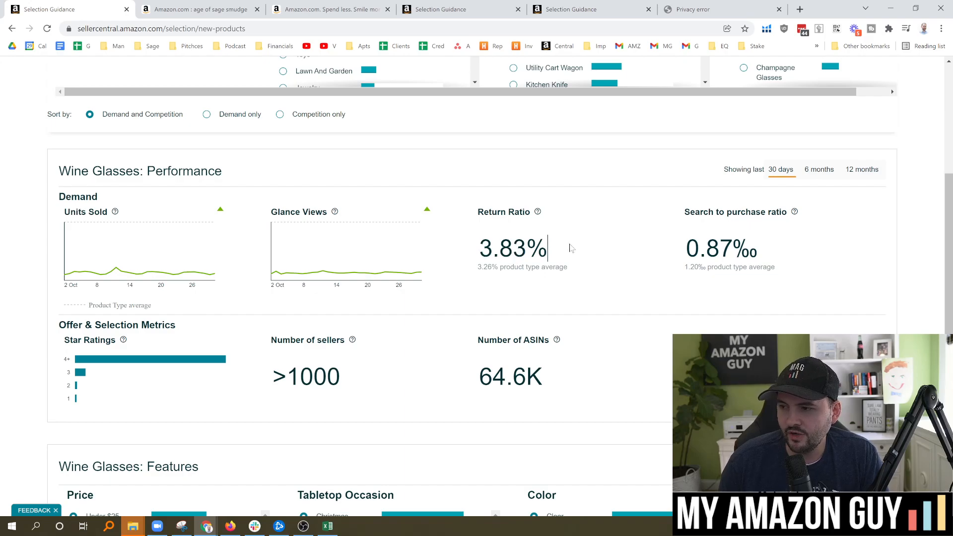
{"action": "mouse_move", "coordinate": [611, 223]}
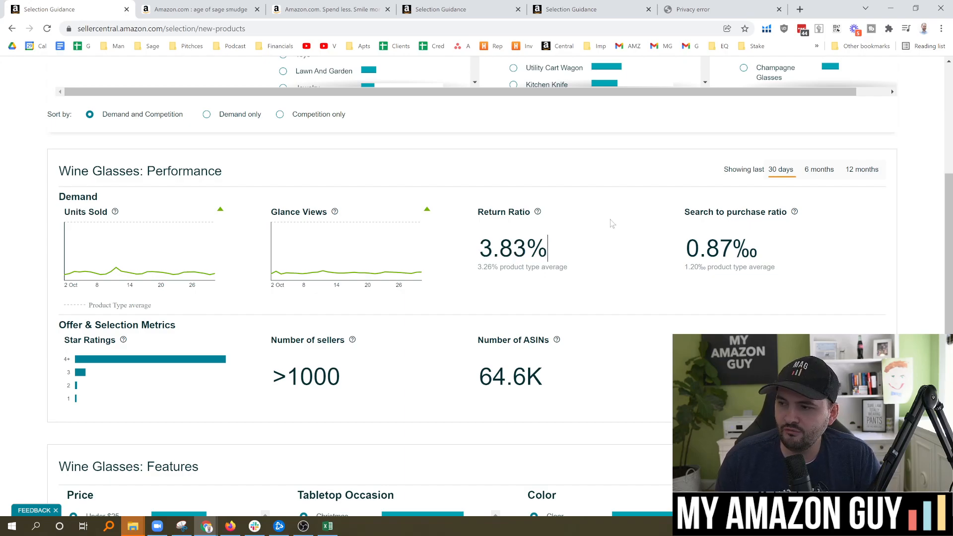
{"action": "mouse_move", "coordinate": [644, 251]}
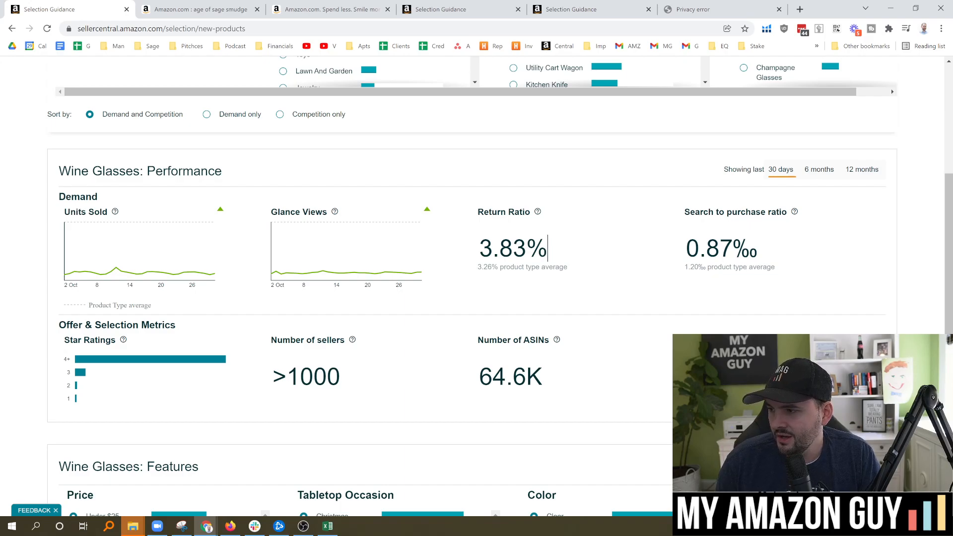
{"action": "double_click", "coordinate": [720, 250]}
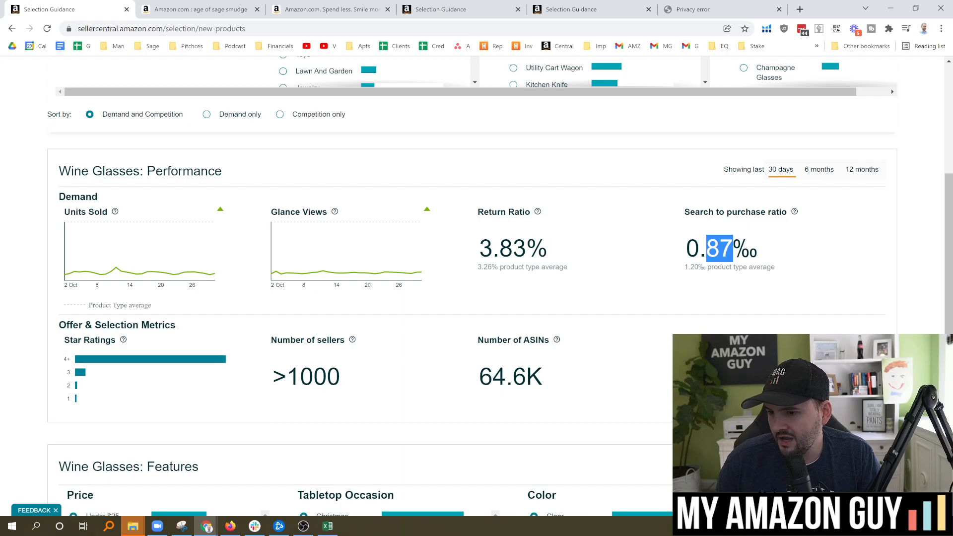
{"action": "scroll", "scroll_direction": "down", "scroll_amount": 3}
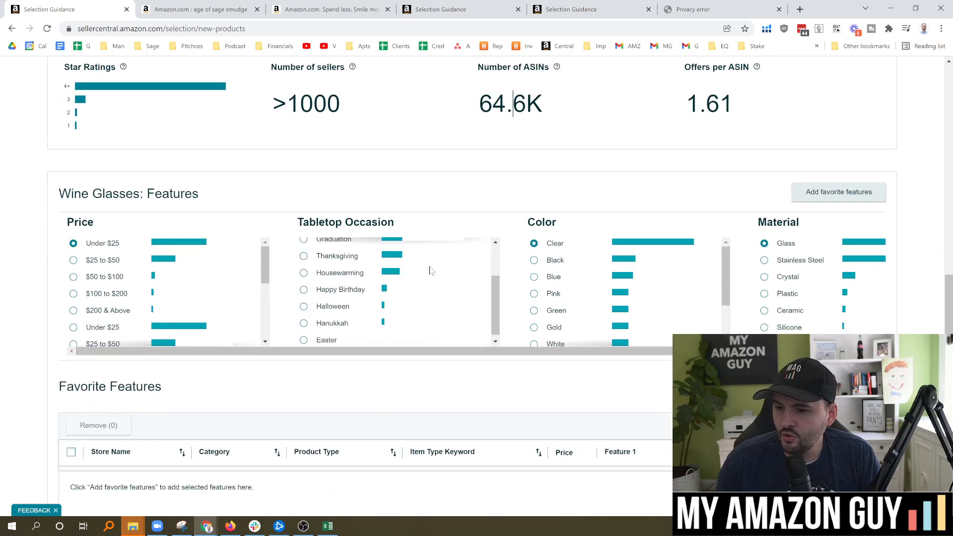
{"action": "scroll", "scroll_direction": "down", "scroll_amount": 3}
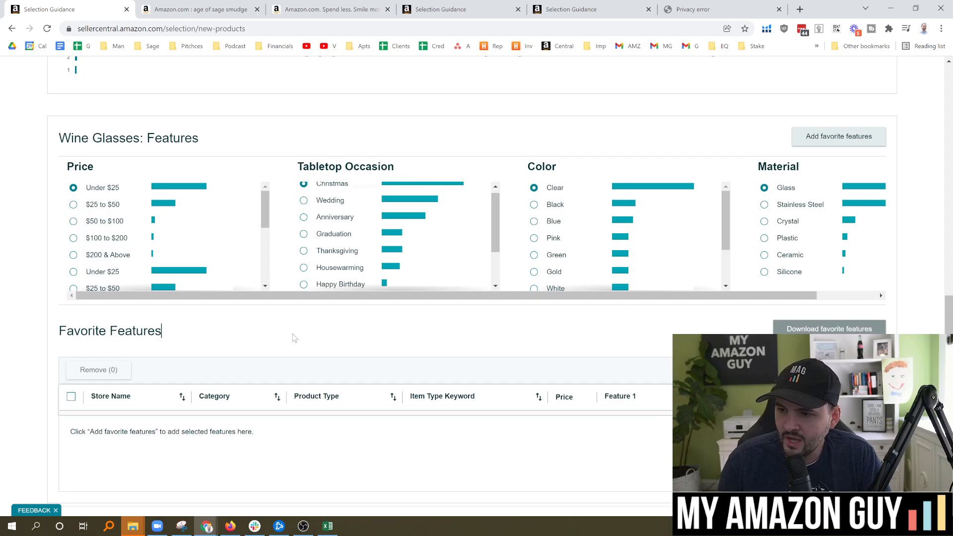
{"action": "scroll", "scroll_direction": "down", "scroll_amount": 3}
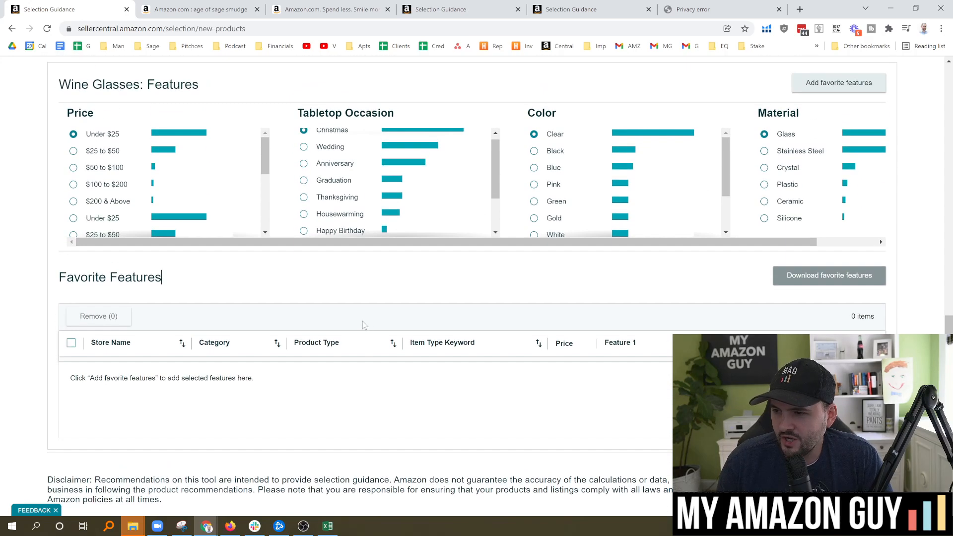
{"action": "scroll", "scroll_direction": "up", "scroll_amount": 3}
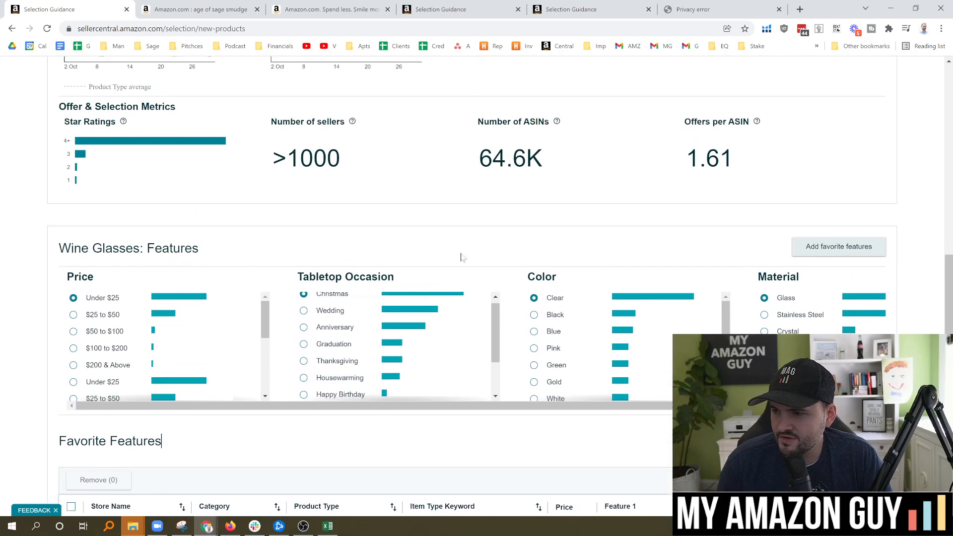
{"action": "scroll", "scroll_direction": "down", "scroll_amount": 3}
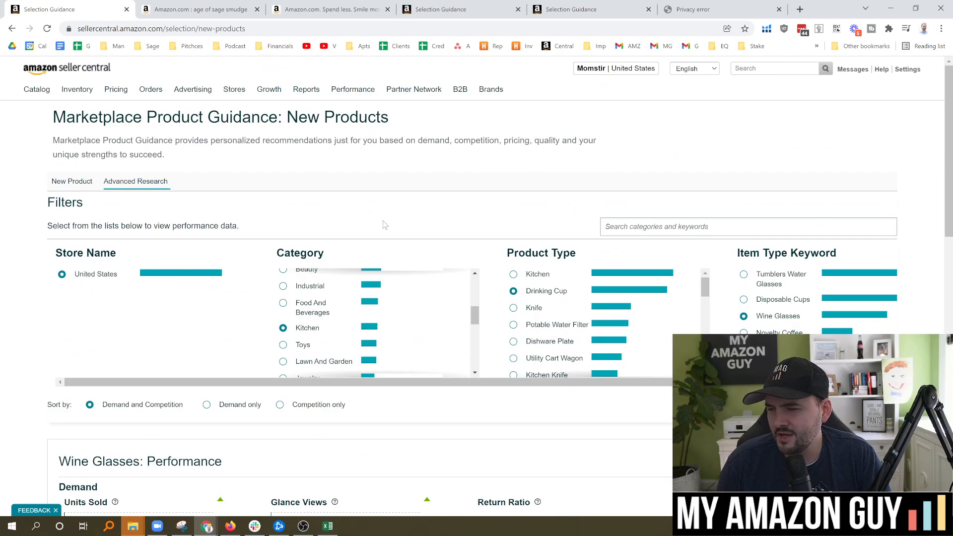
- Search Amazon.com for 'funny wine glass', view a listing, and reach Best Sellers in Wine Glasses
{"action": "left_click", "coordinate": [197, 8]}
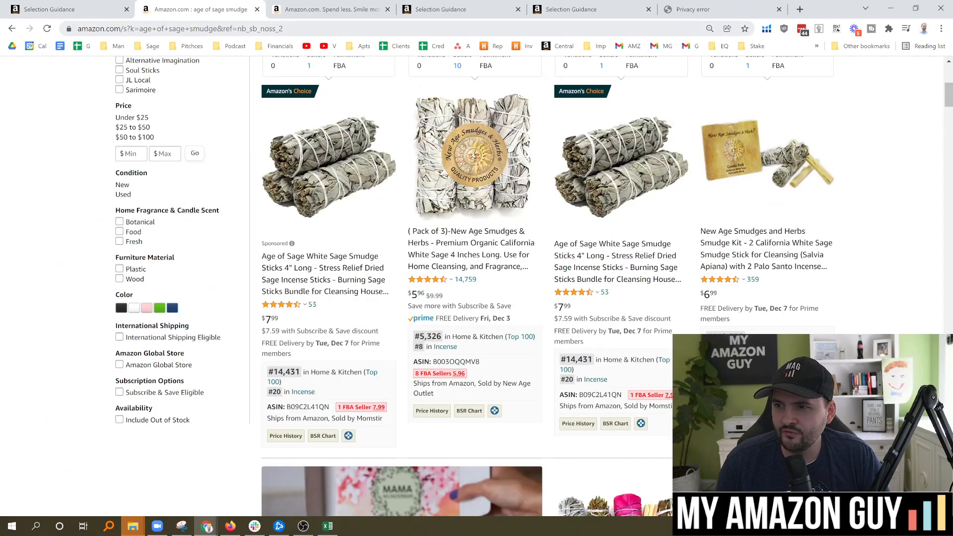
{"action": "scroll", "scroll_direction": "up", "scroll_amount": 3}
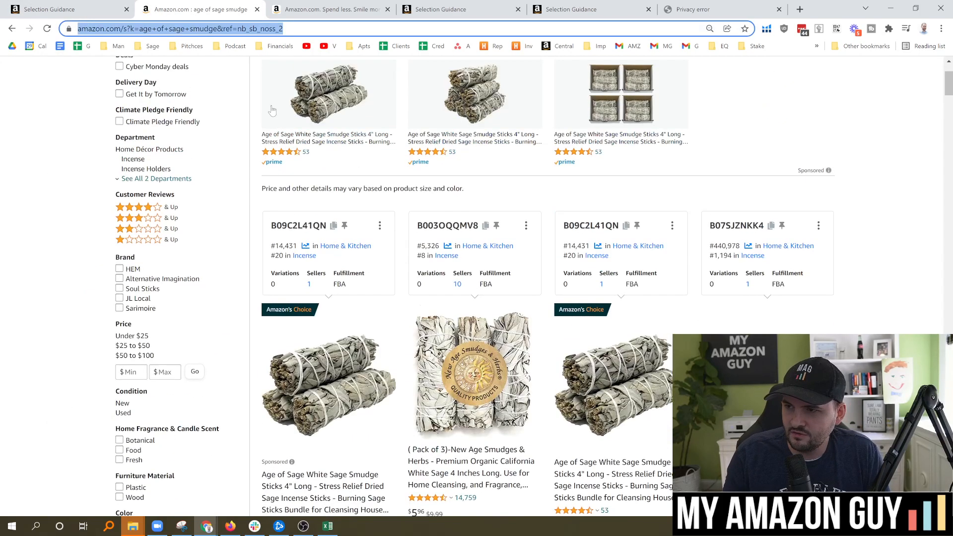
{"action": "type", "text": "funny wine glass"}
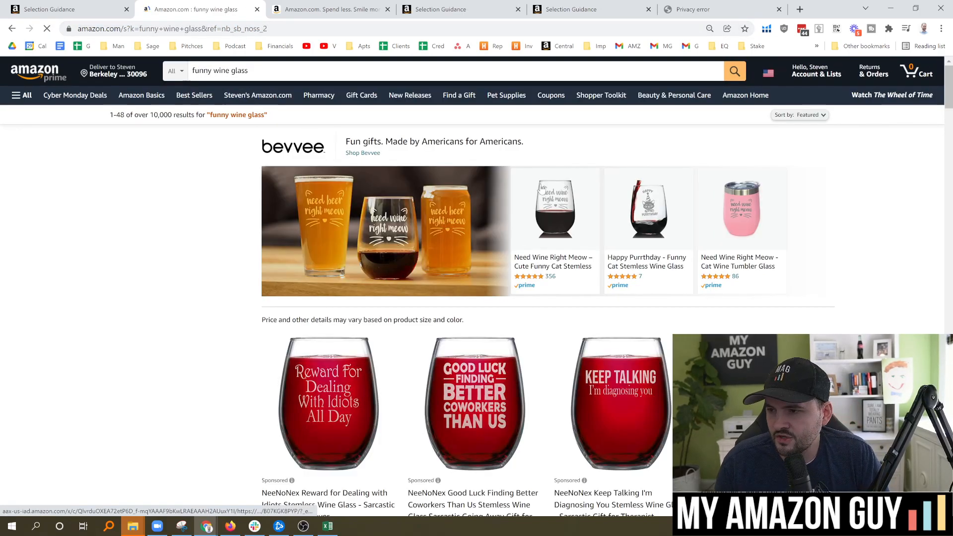
{"action": "scroll", "scroll_direction": "down", "scroll_amount": 3}
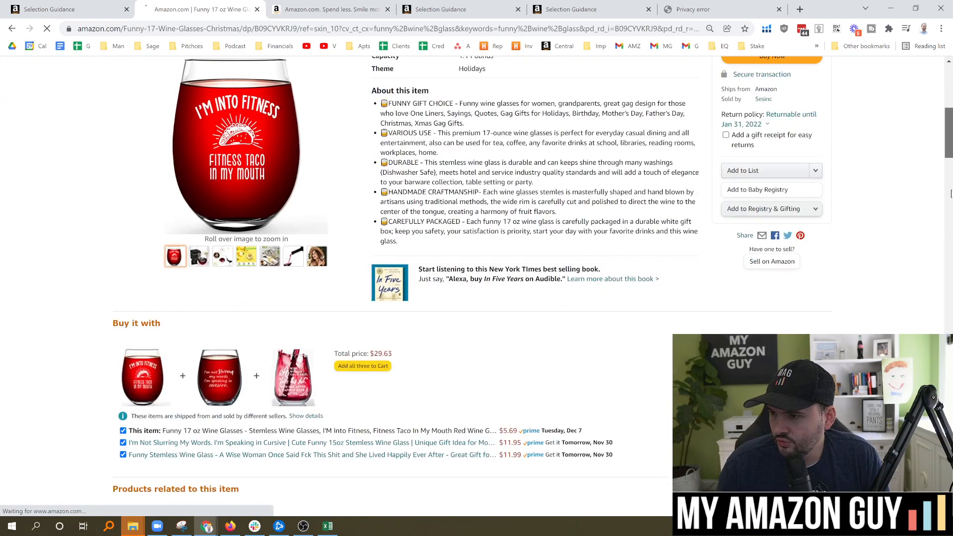
{"action": "scroll", "scroll_direction": "down", "scroll_amount": 3}
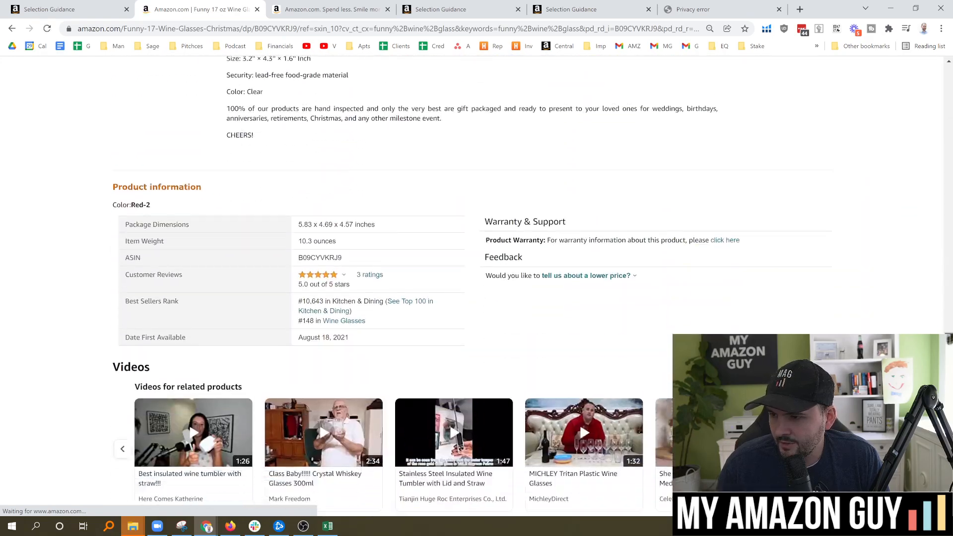
{"action": "scroll", "scroll_direction": "down", "scroll_amount": 3}
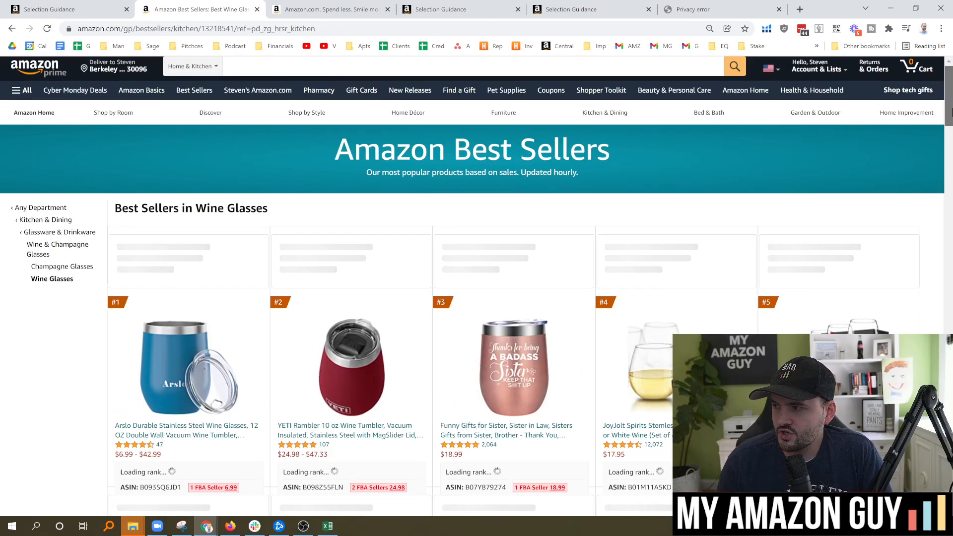
- Scroll through Best Sellers in Wine Glasses down past ranks #41–#49
{"action": "scroll", "scroll_direction": "down", "scroll_amount": 3}
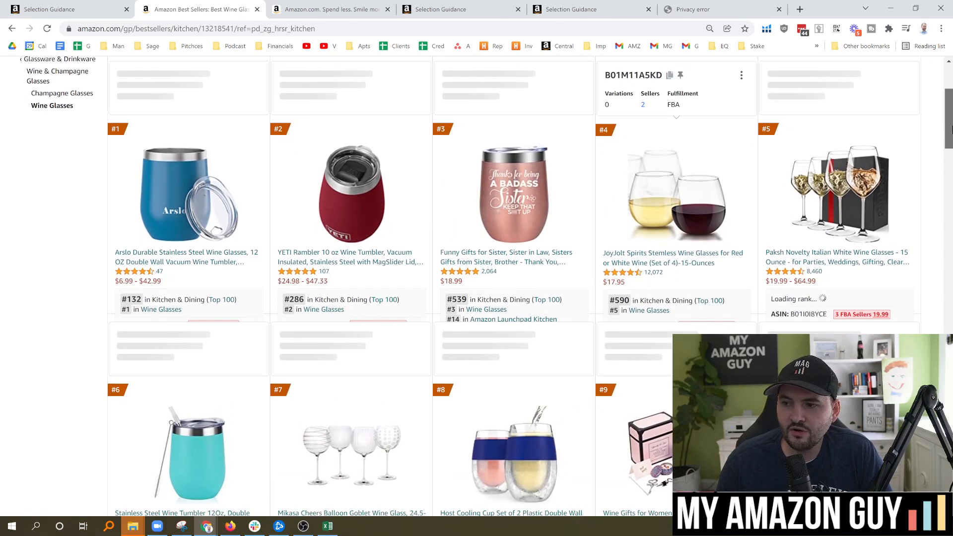
{"action": "scroll", "scroll_direction": "down", "scroll_amount": 3}
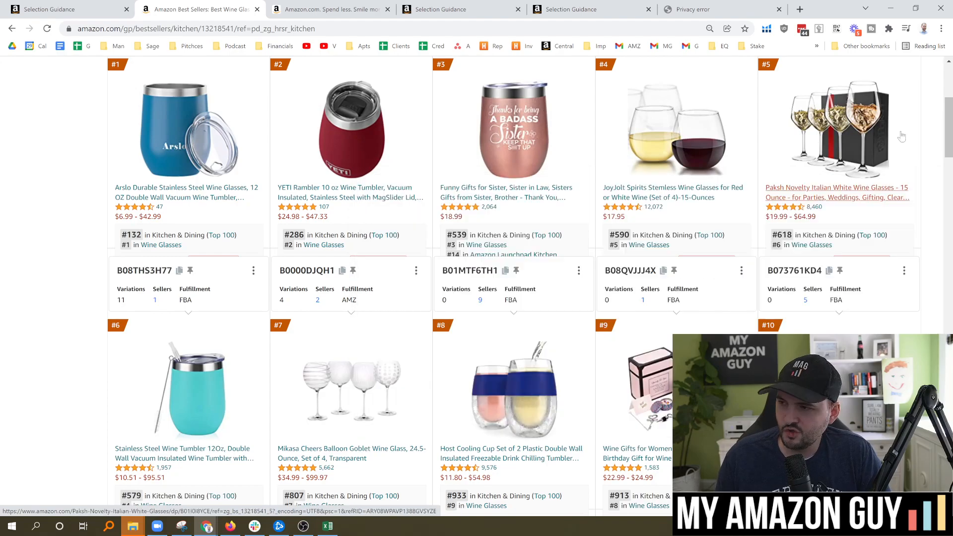
{"action": "scroll", "scroll_direction": "down", "scroll_amount": 3}
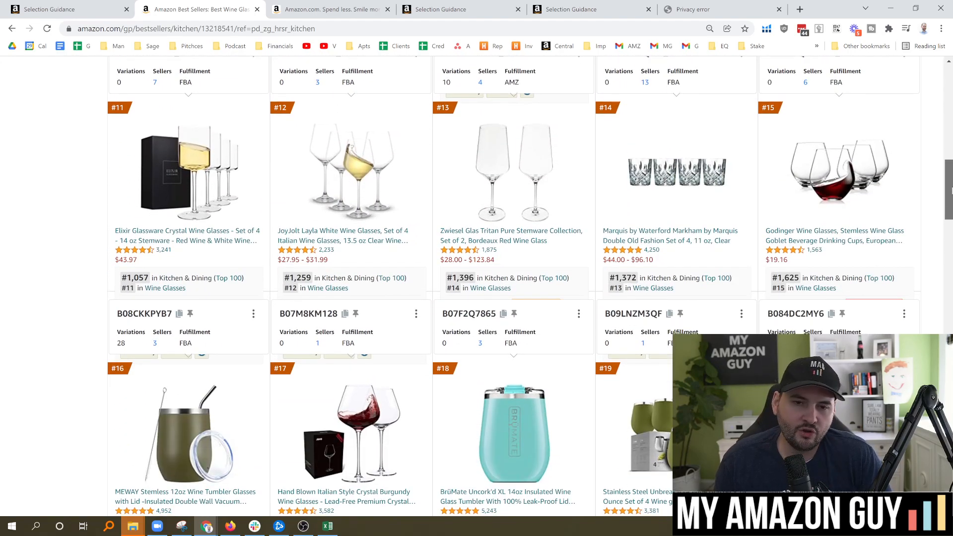
{"action": "scroll", "scroll_direction": "down", "scroll_amount": 3}
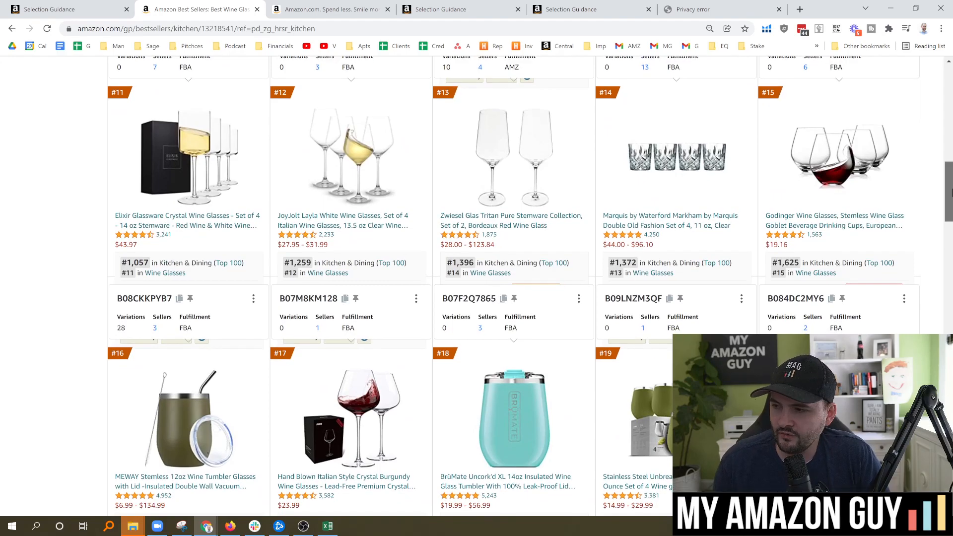
{"action": "scroll", "scroll_direction": "down", "scroll_amount": 3}
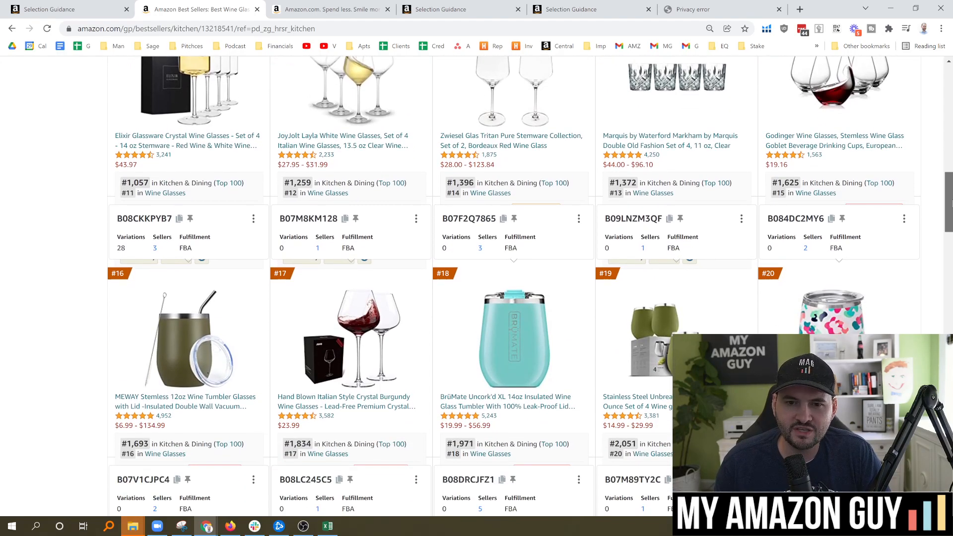
{"action": "scroll", "scroll_direction": "down", "scroll_amount": 3}
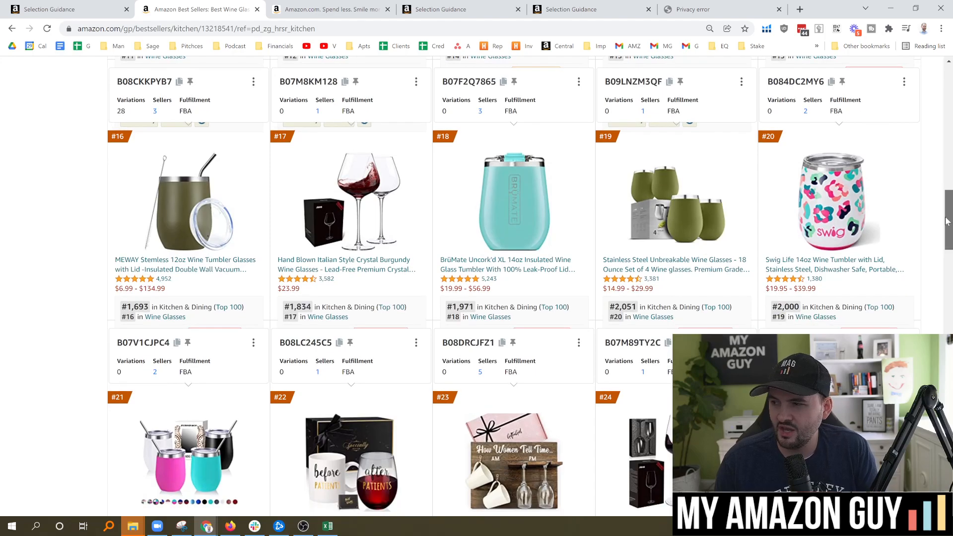
{"action": "scroll", "scroll_direction": "down", "scroll_amount": 3}
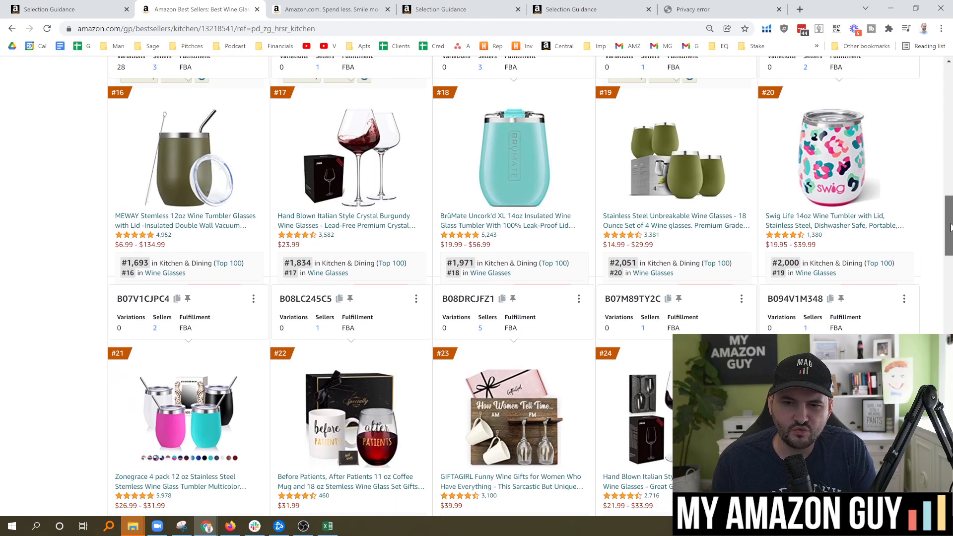
{"action": "scroll", "scroll_direction": "down", "scroll_amount": 3}
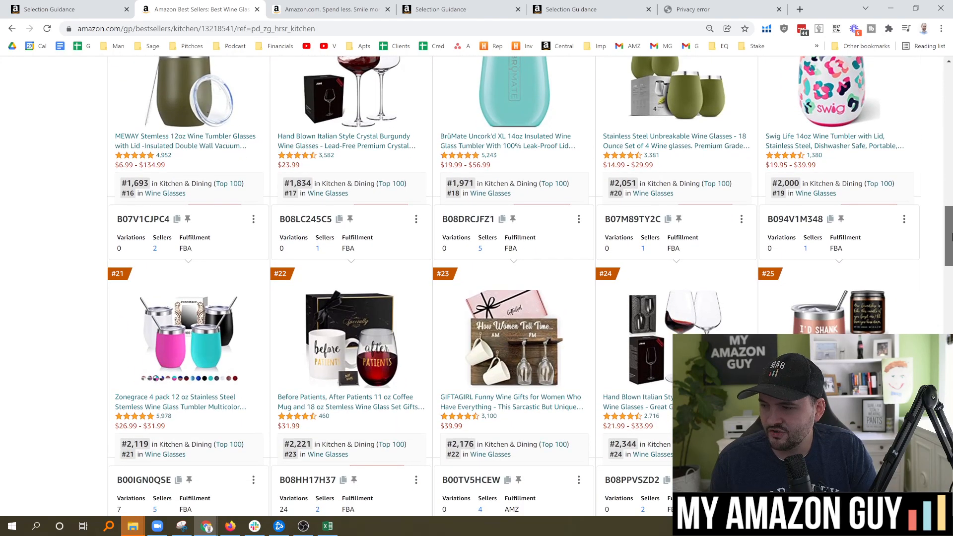
{"action": "scroll", "scroll_direction": "down", "scroll_amount": 3}
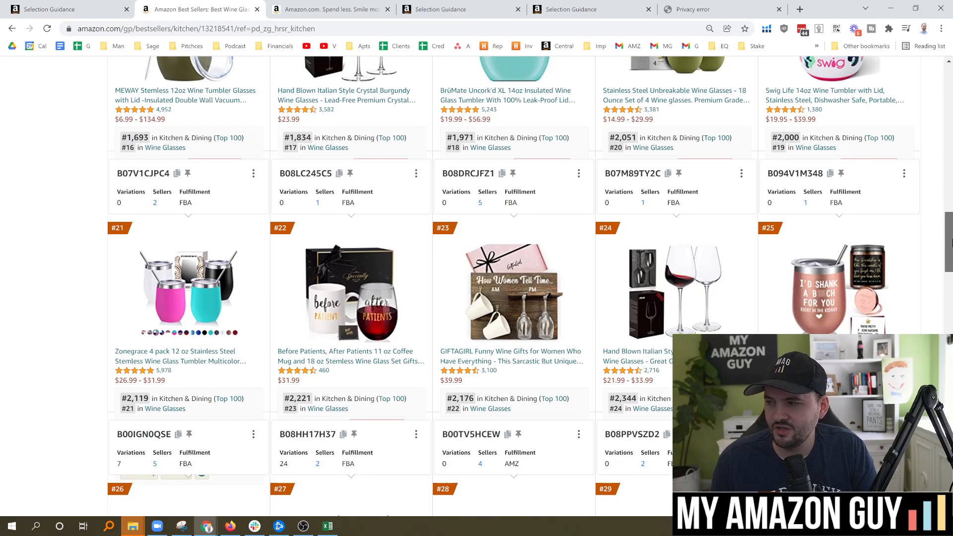
{"action": "scroll", "scroll_direction": "down", "scroll_amount": 3}
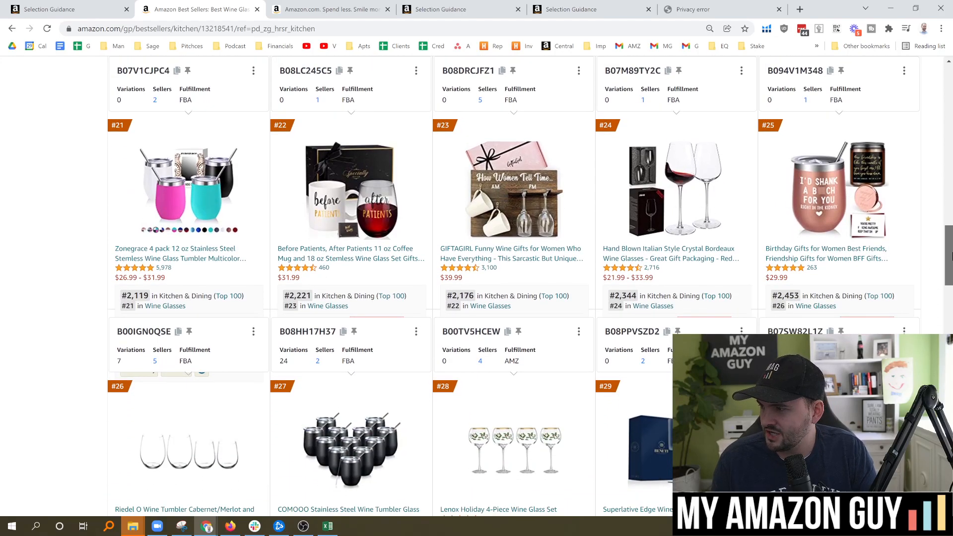
{"action": "scroll", "scroll_direction": "down", "scroll_amount": 3}
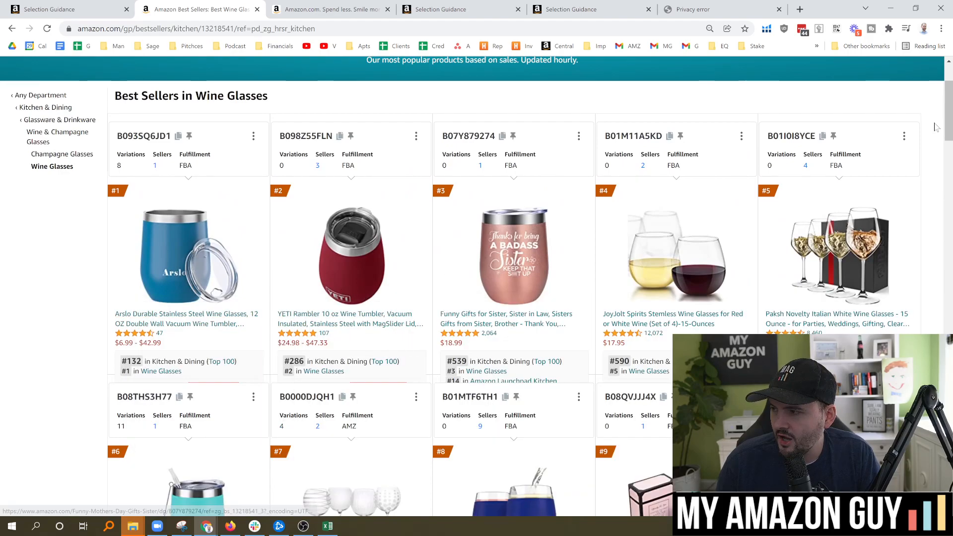
{"action": "scroll", "scroll_direction": "down", "scroll_amount": 3}
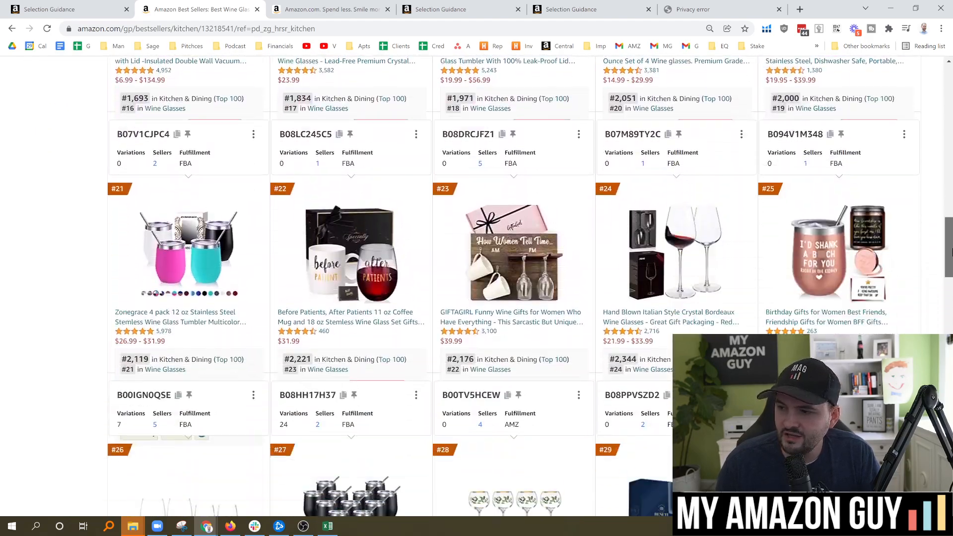
{"action": "scroll", "scroll_direction": "down", "scroll_amount": 3}
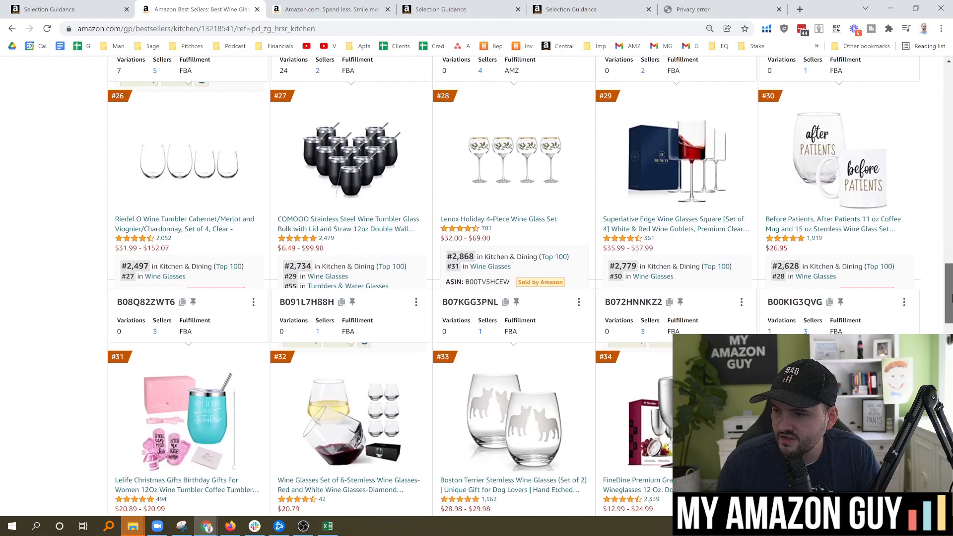
{"action": "scroll", "scroll_direction": "down", "scroll_amount": 3}
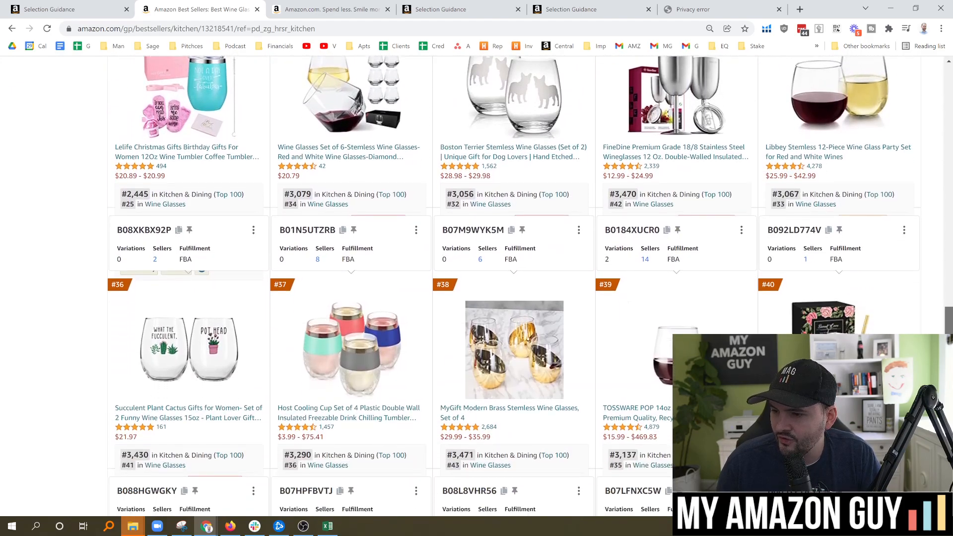
{"action": "scroll", "scroll_direction": "down", "scroll_amount": 3}
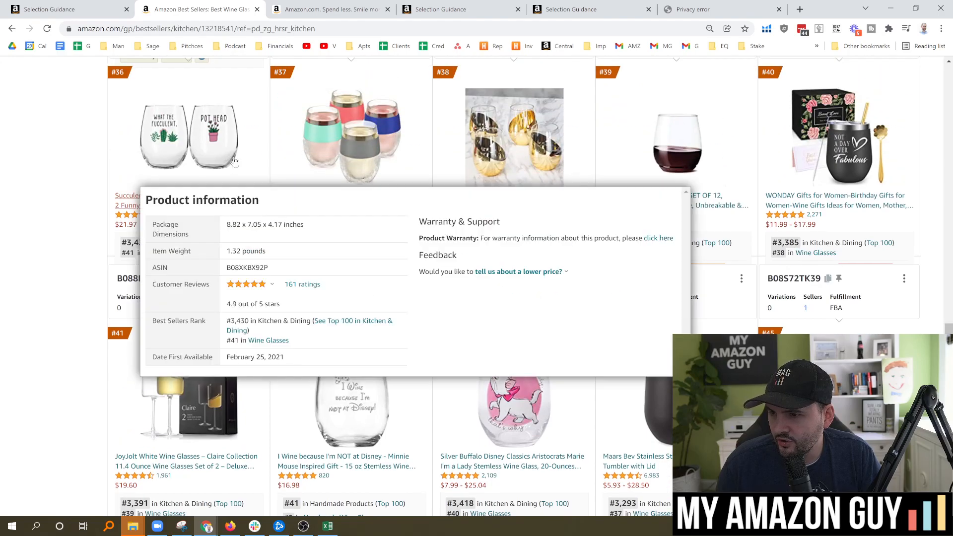
{"action": "scroll", "scroll_direction": "down", "scroll_amount": 3}
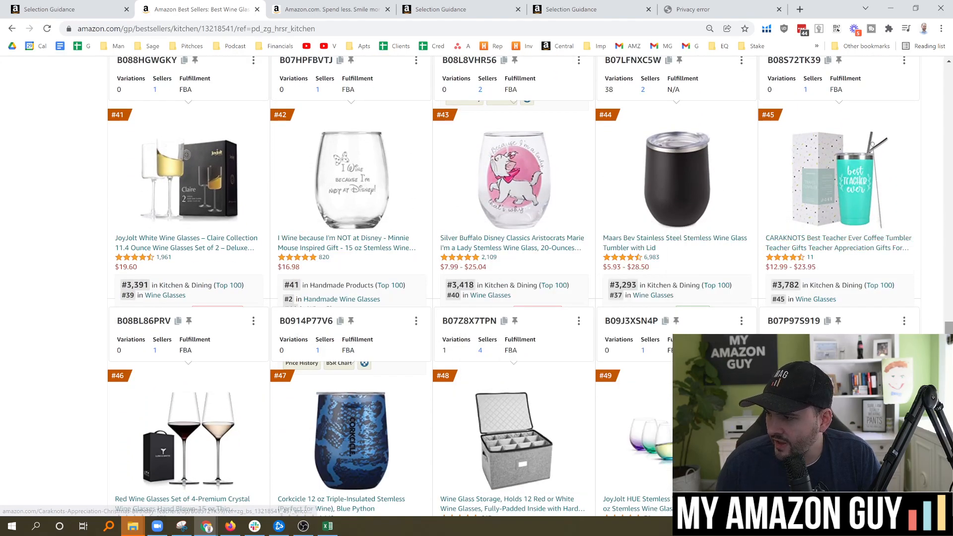
{"action": "scroll", "scroll_direction": "down", "scroll_amount": 3}
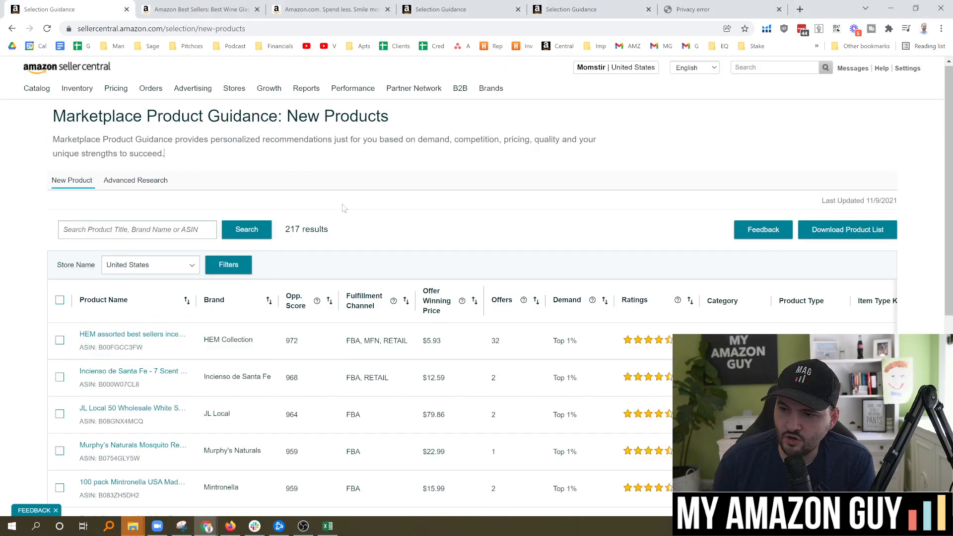
- Scroll the New Products table to page 1's pagination, reviewing categories, ratings and demand
{"action": "scroll", "scroll_direction": "down", "scroll_amount": 3}
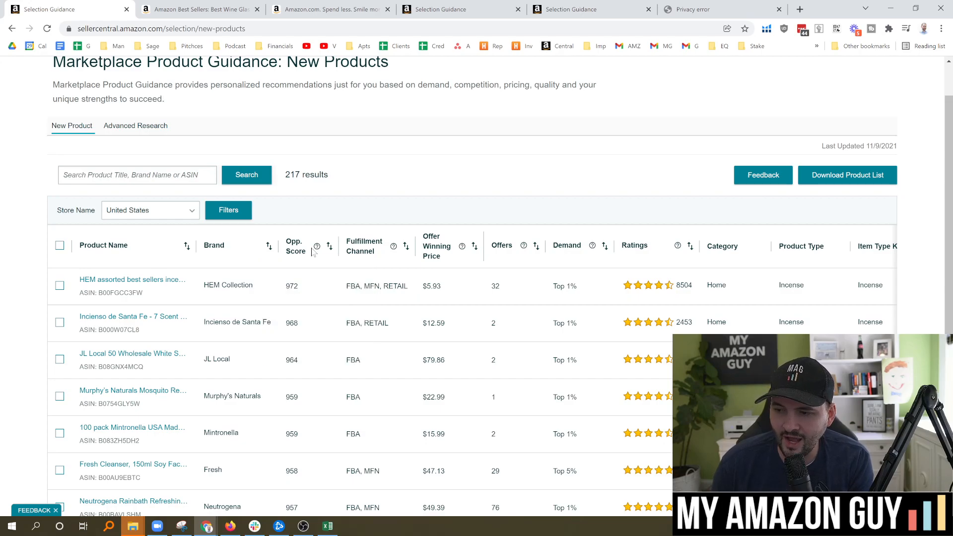
{"action": "mouse_move", "coordinate": [317, 247]}
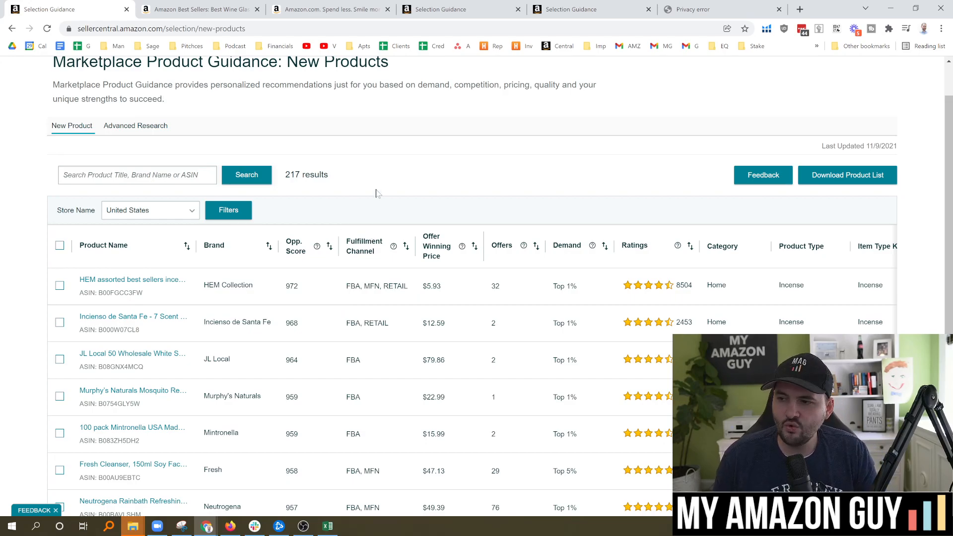
{"action": "scroll", "scroll_direction": "down", "scroll_amount": 3}
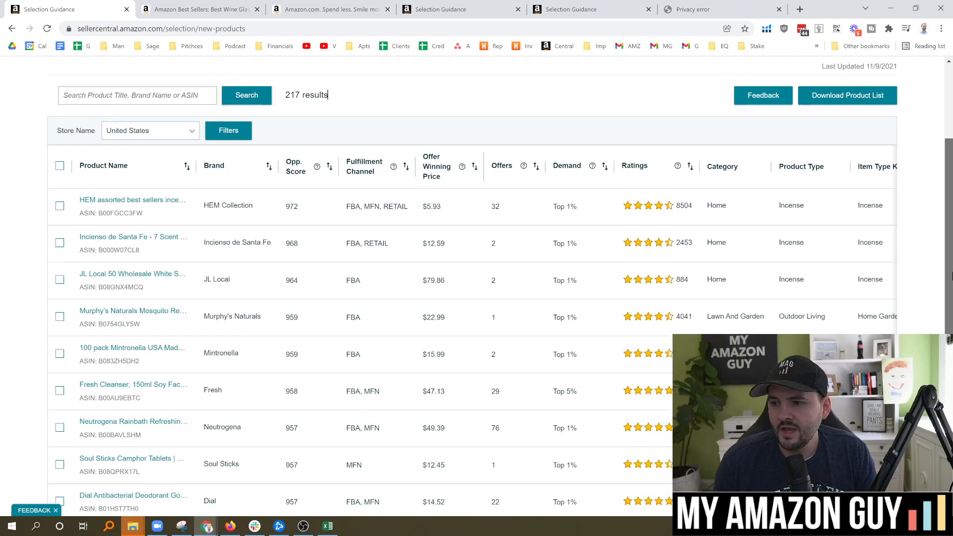
{"action": "scroll", "scroll_direction": "down", "scroll_amount": 3}
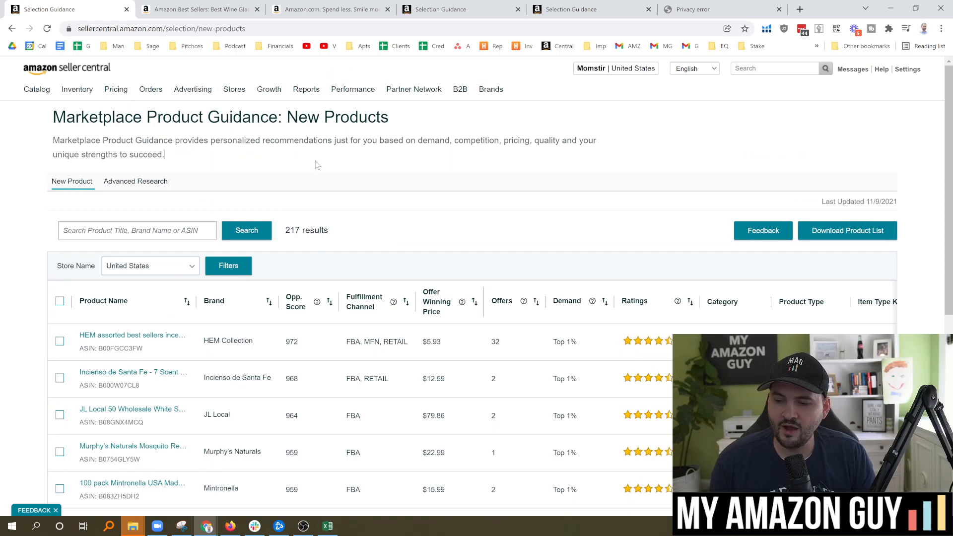
{"action": "mouse_move", "coordinate": [348, 176]}
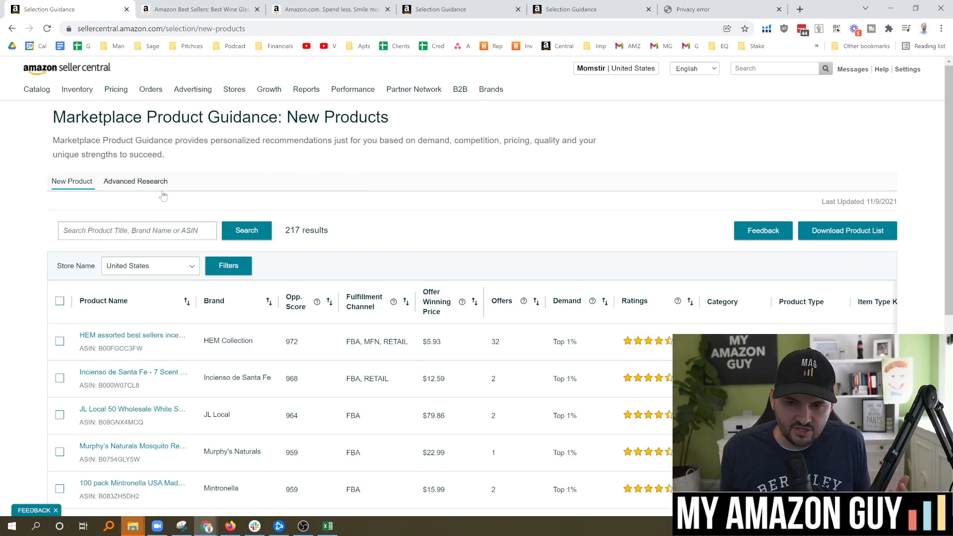
{"action": "mouse_move", "coordinate": [240, 168]}
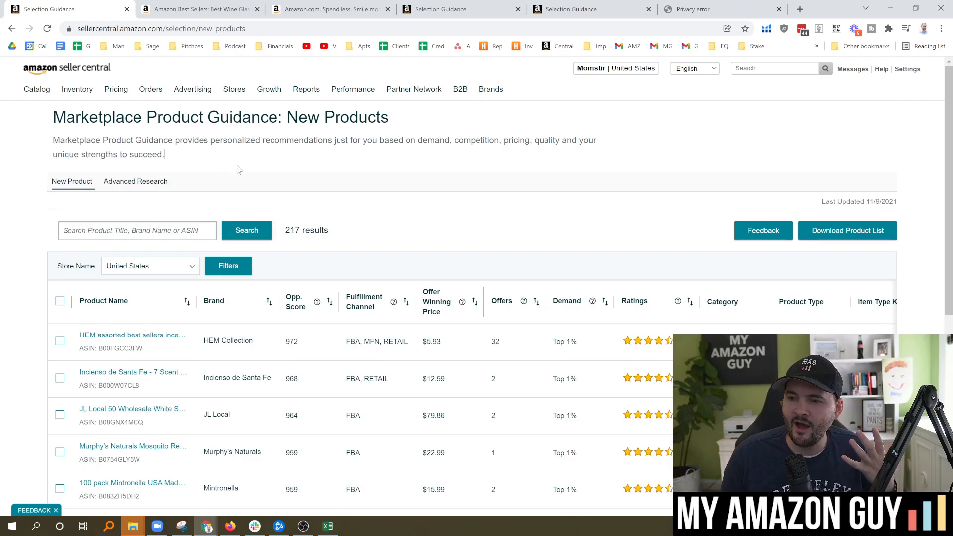
{"action": "mouse_move", "coordinate": [282, 209]}
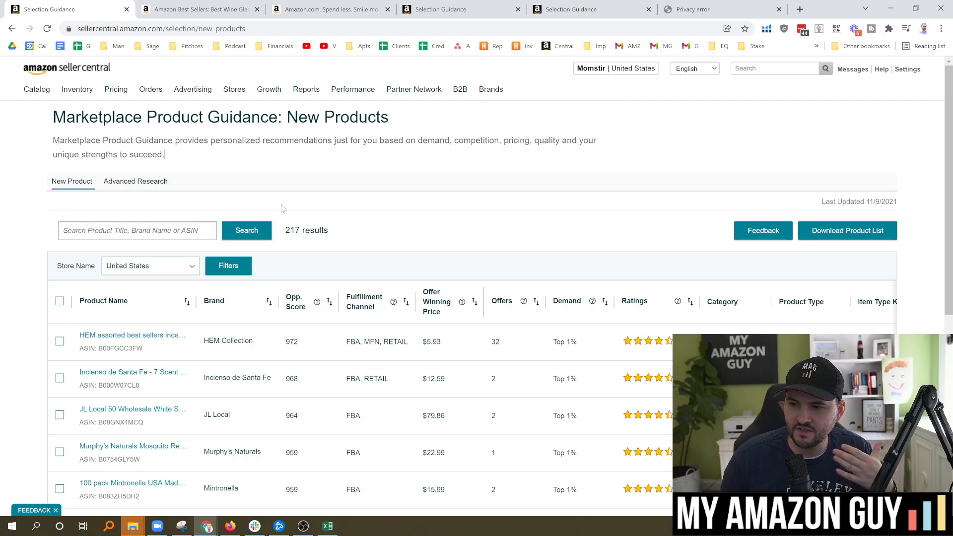
{"action": "mouse_move", "coordinate": [330, 246]}
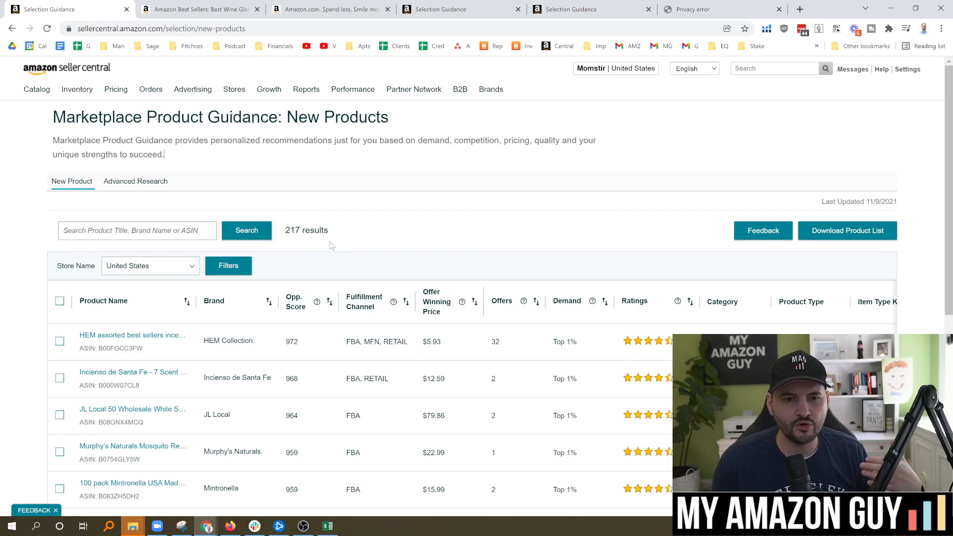
{"action": "mouse_move", "coordinate": [342, 152]}
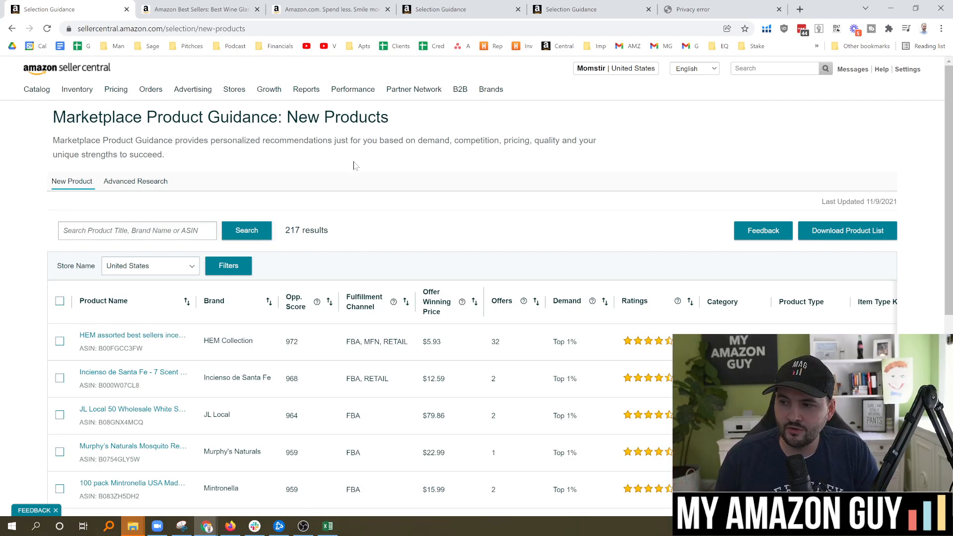
{"action": "mouse_move", "coordinate": [418, 153]}
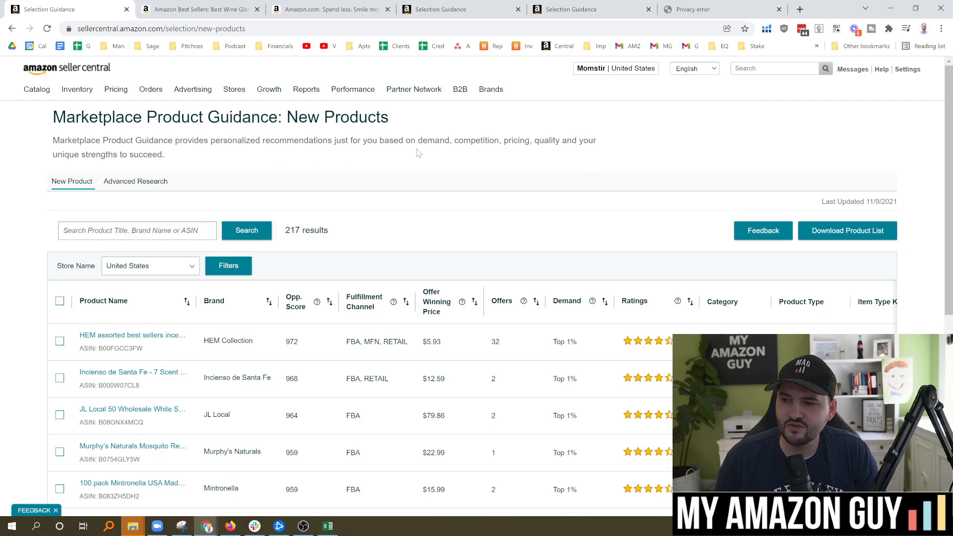
{"action": "scroll", "scroll_direction": "down", "scroll_amount": 3}
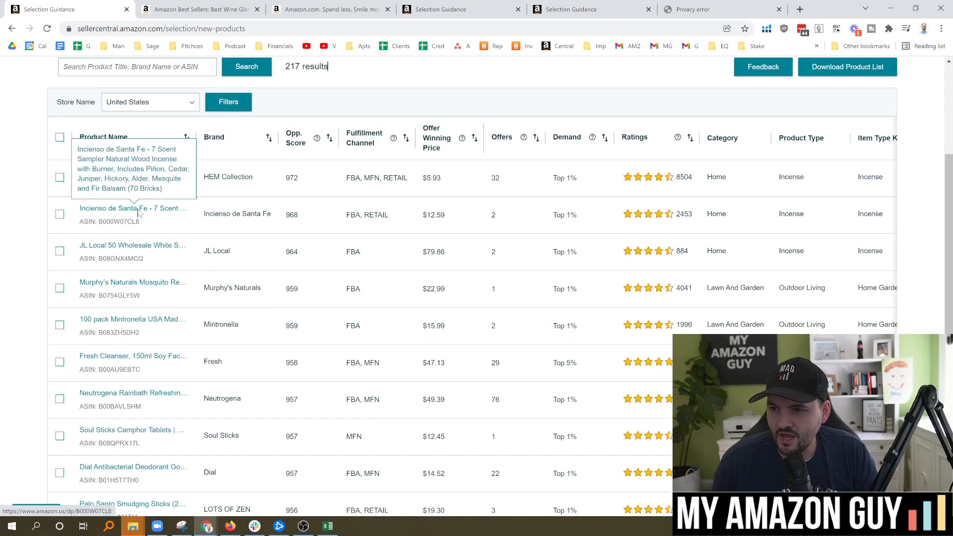
{"action": "mouse_move", "coordinate": [173, 303]}
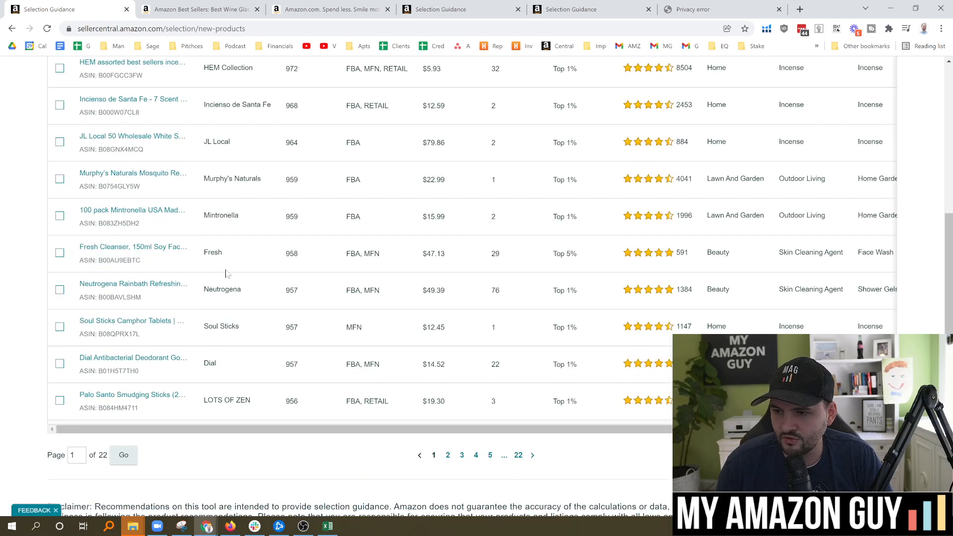
- Open the Fresh Cleanser product link in a new Amazon tab
{"action": "right_click", "coordinate": [124, 252]}
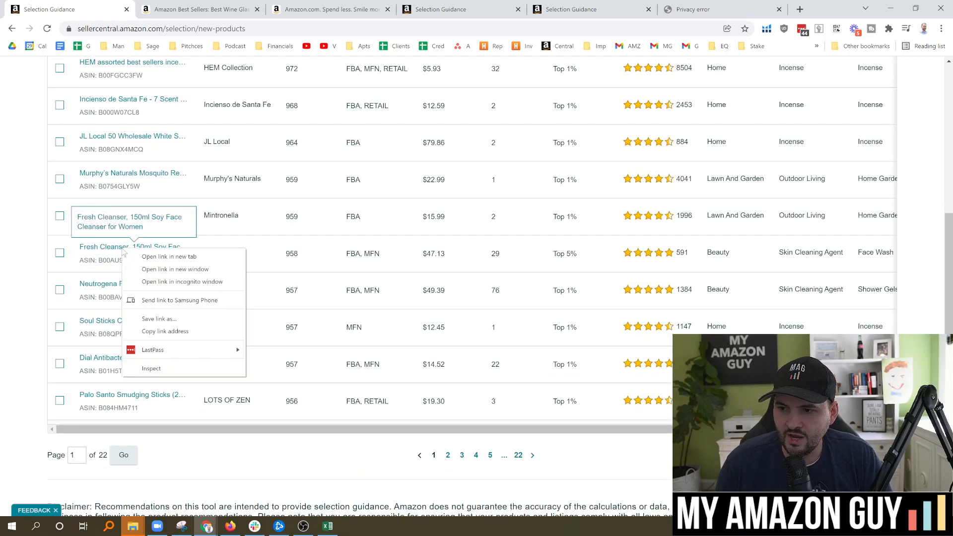
{"action": "left_click", "coordinate": [170, 256]}
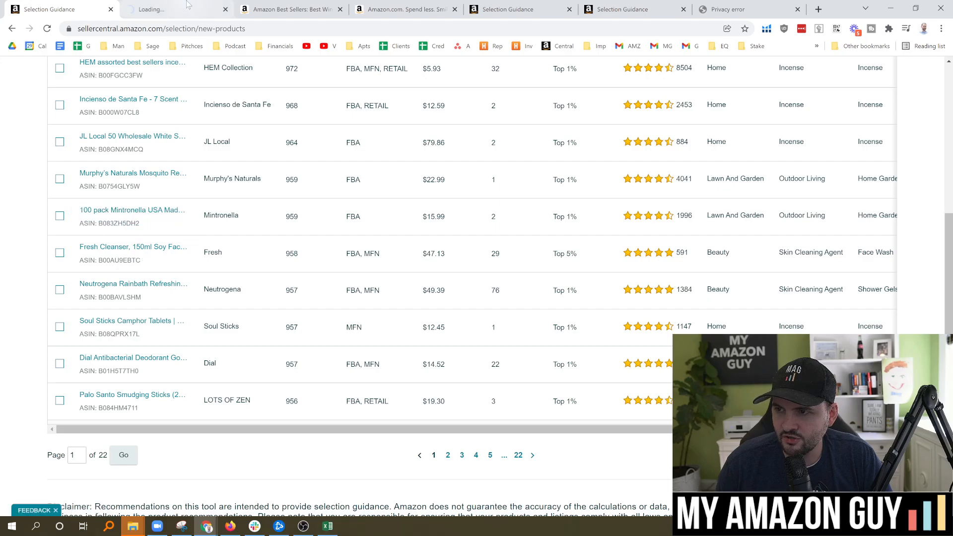
{"action": "left_click", "coordinate": [176, 9]}
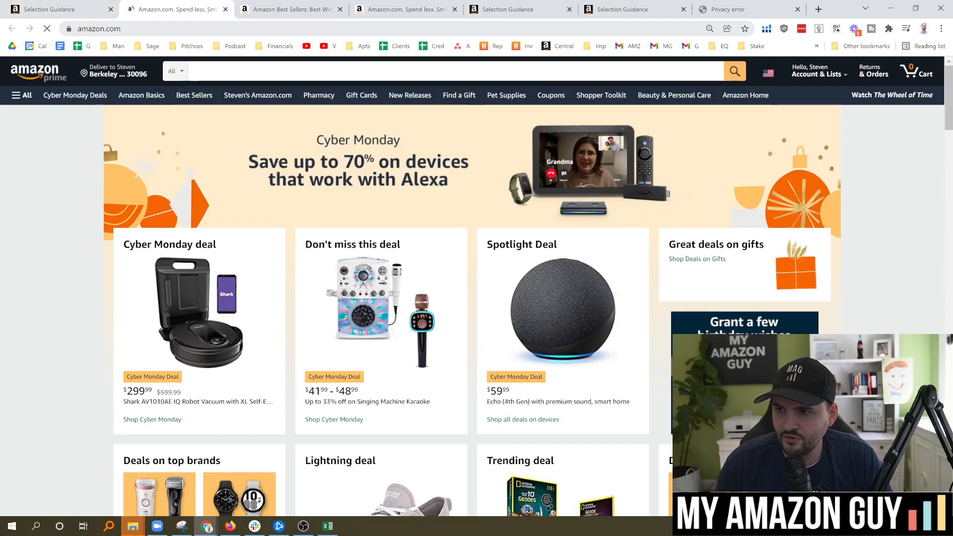
- Search Amazon.com for ASIN B00AU9EBTC, then return to the Seller Central list
{"action": "left_click", "coordinate": [54, 9]}
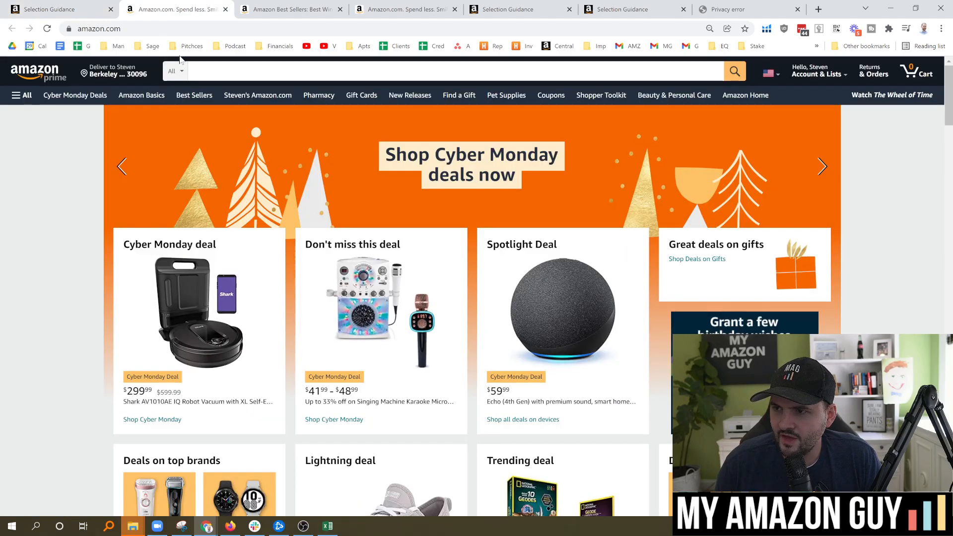
{"action": "type", "text": "B00AU9EBTC"}
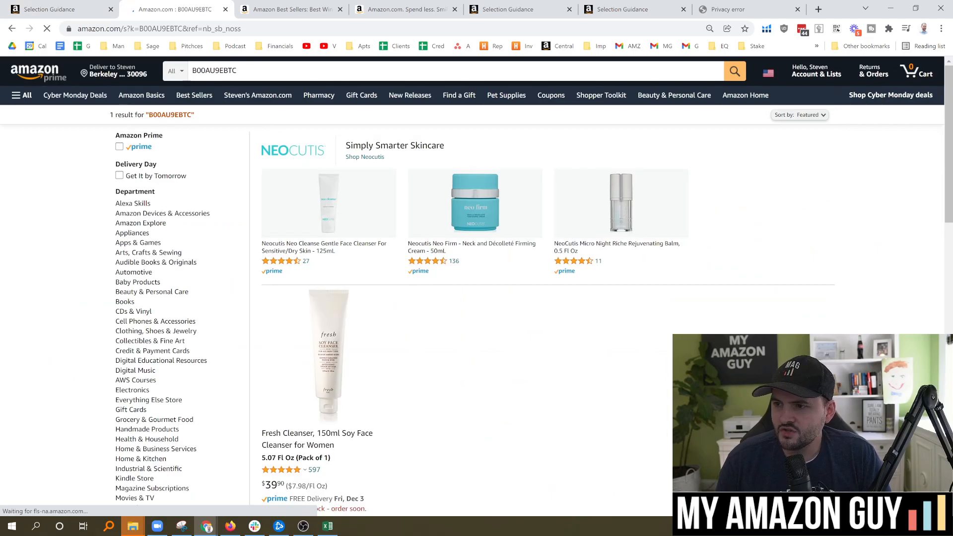
{"action": "scroll", "scroll_direction": "down", "scroll_amount": 3}
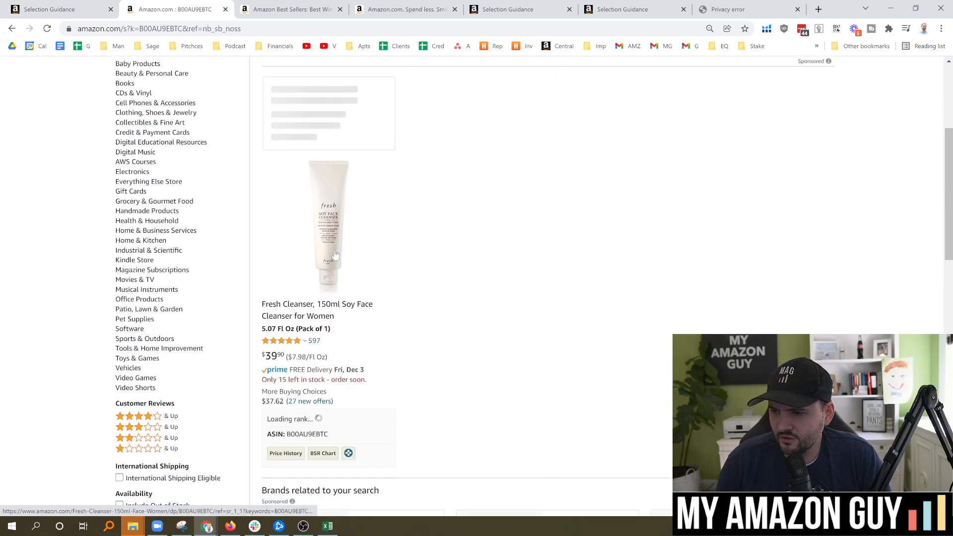
{"action": "left_click", "coordinate": [328, 227]}
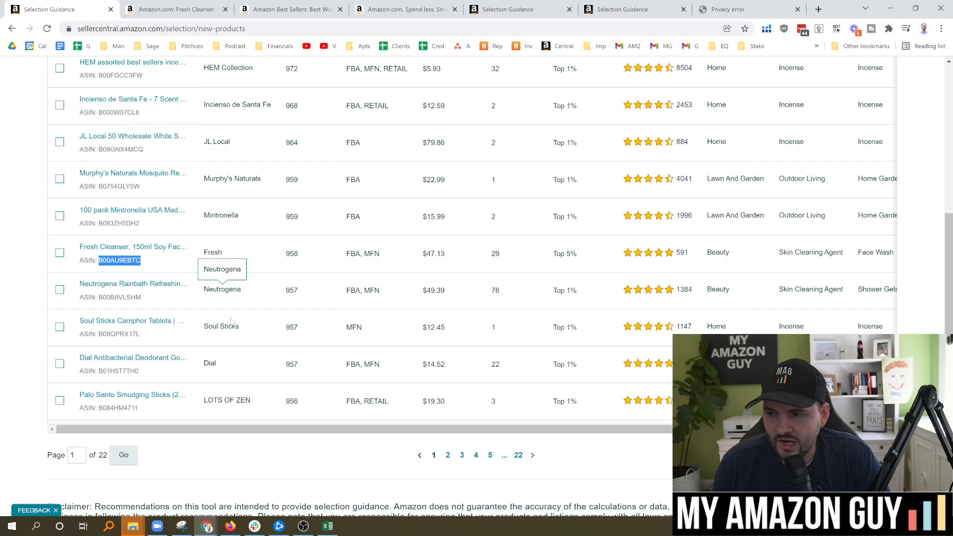
{"action": "mouse_move", "coordinate": [265, 281]}
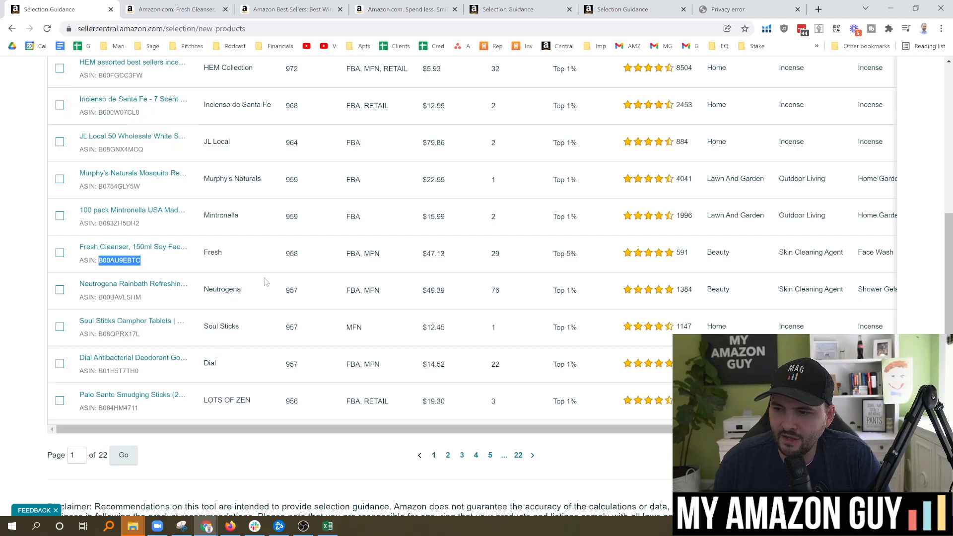
- Check the MFN and RETAIL fulfilment channel values, then open Recommendations.xlsx
{"action": "scroll", "scroll_direction": "down", "scroll_amount": 3}
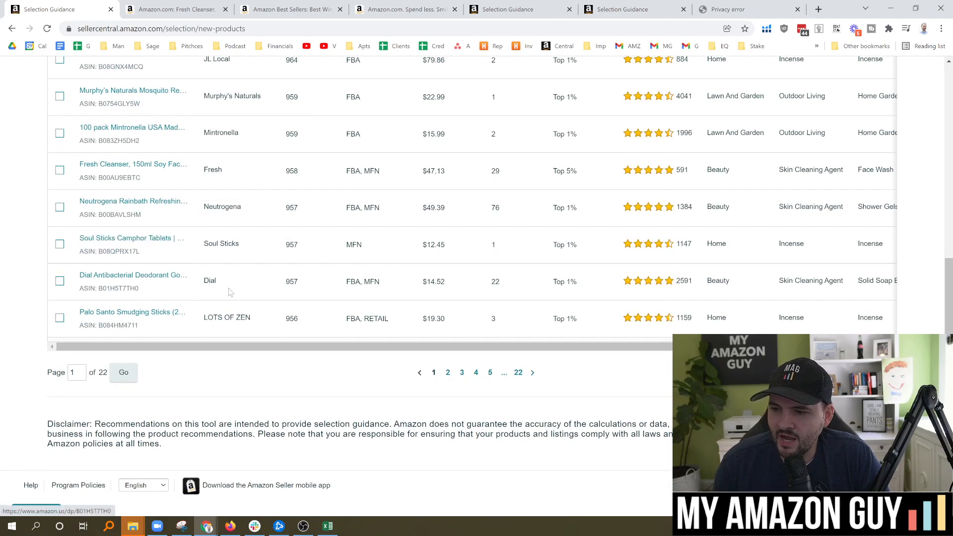
{"action": "scroll", "scroll_direction": "up", "scroll_amount": 3}
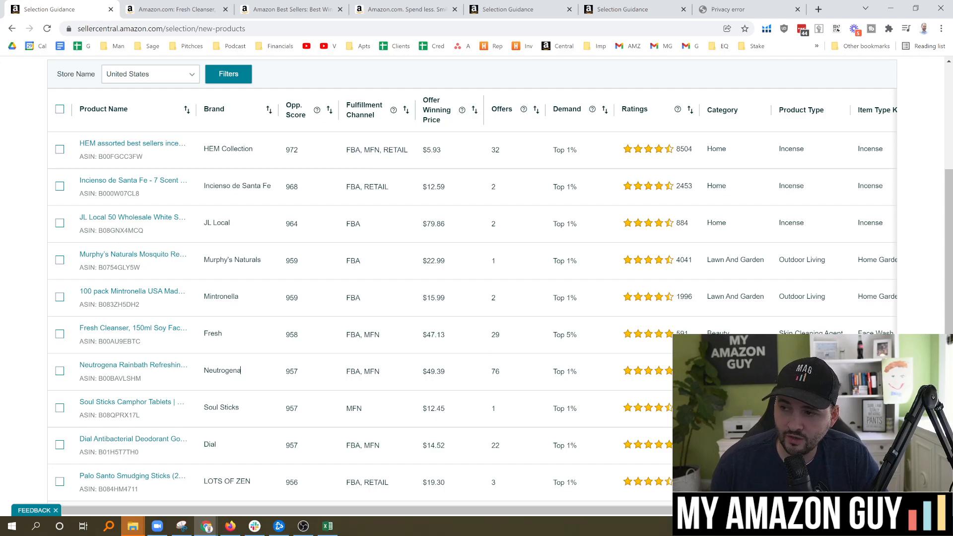
{"action": "double_click", "coordinate": [371, 149]}
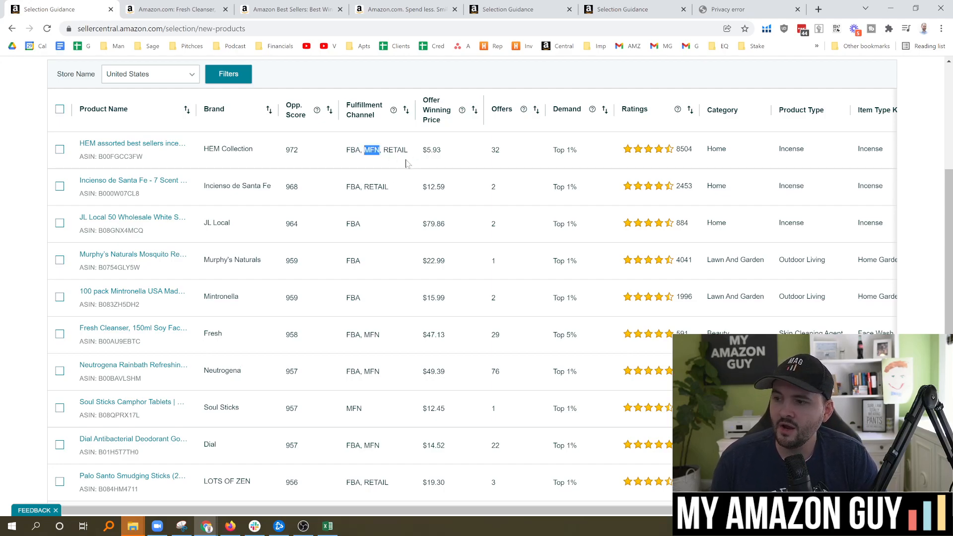
{"action": "double_click", "coordinate": [394, 149]}
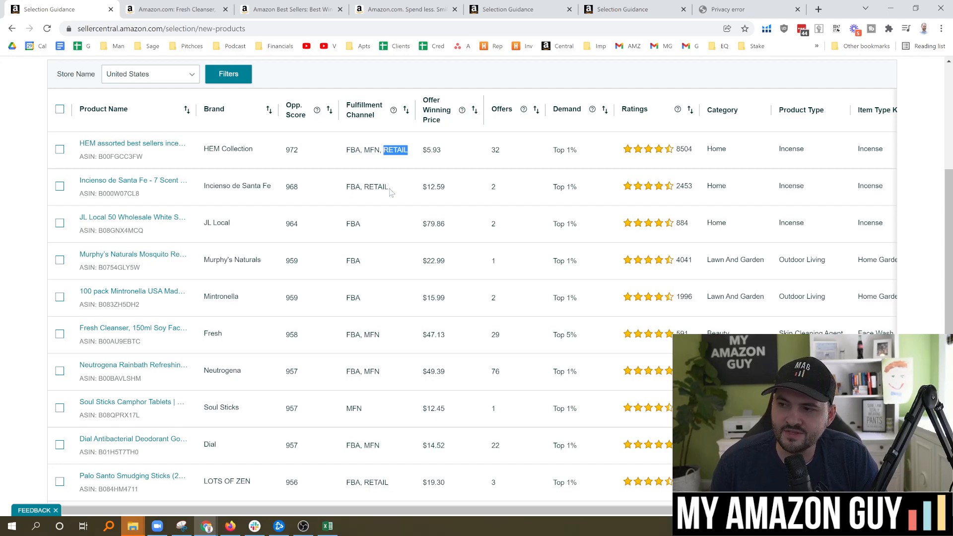
{"action": "mouse_move", "coordinate": [406, 199]}
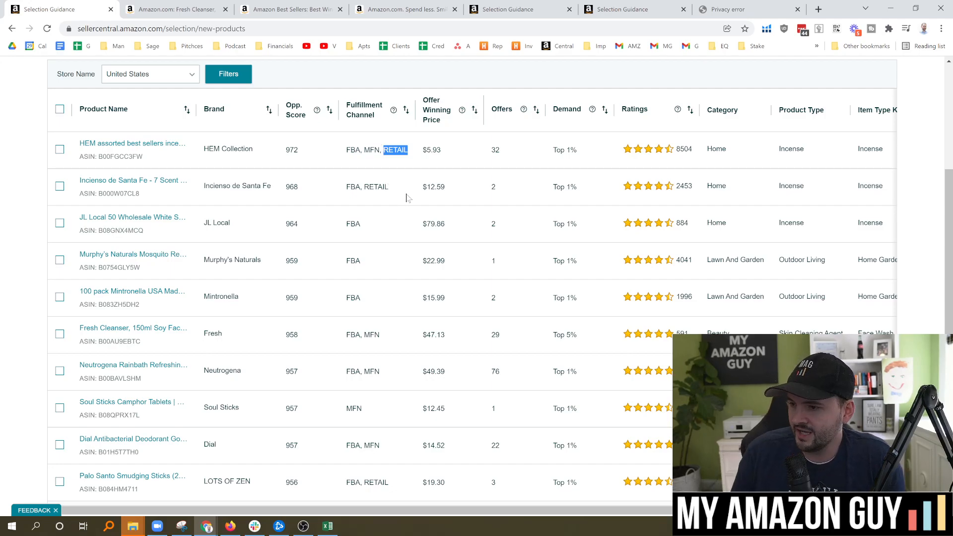
{"action": "mouse_move", "coordinate": [411, 172]}
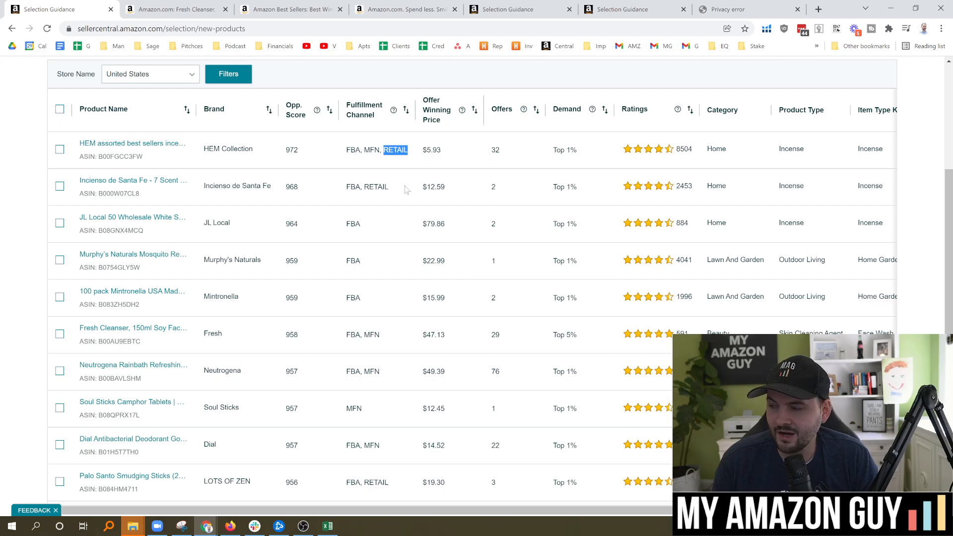
{"action": "mouse_move", "coordinate": [394, 186]}
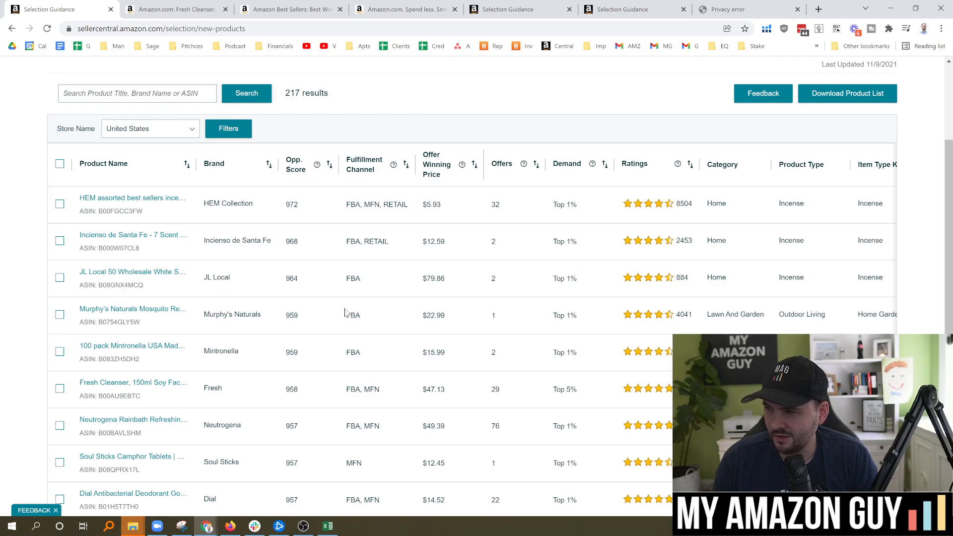
{"action": "left_click", "coordinate": [327, 526]}
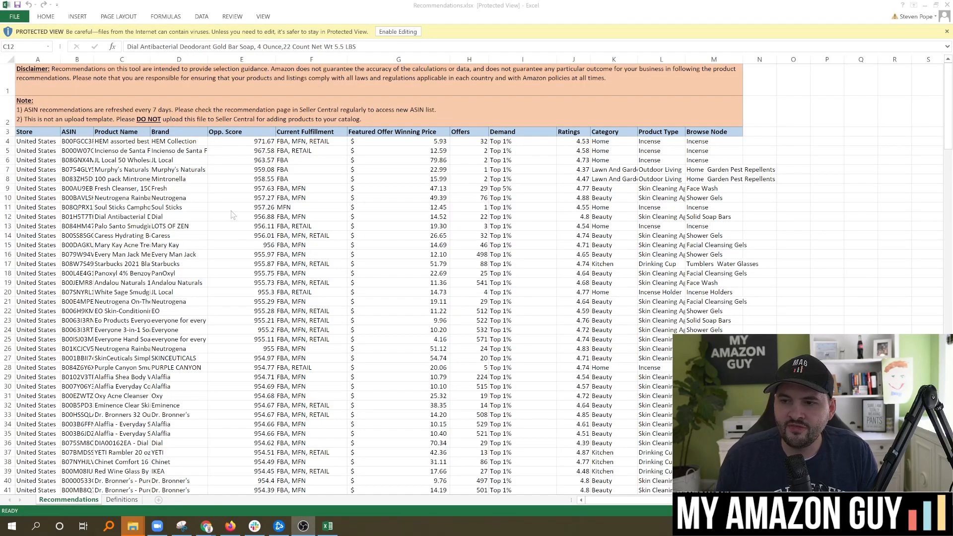
- Enable editing in Recommendations.xlsx and filter Product Type to Drinking Cup only
{"action": "left_click", "coordinate": [122, 216]}
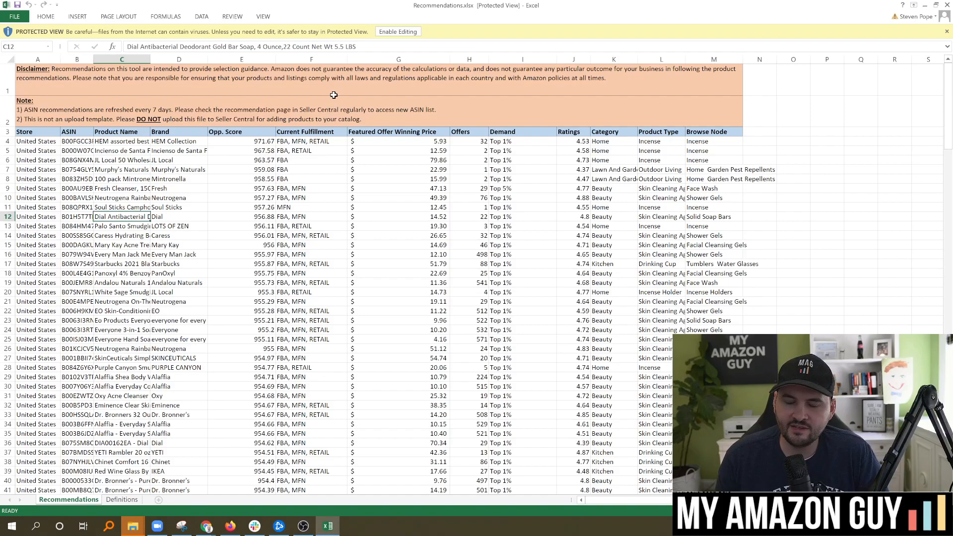
{"action": "left_click", "coordinate": [241, 141]}
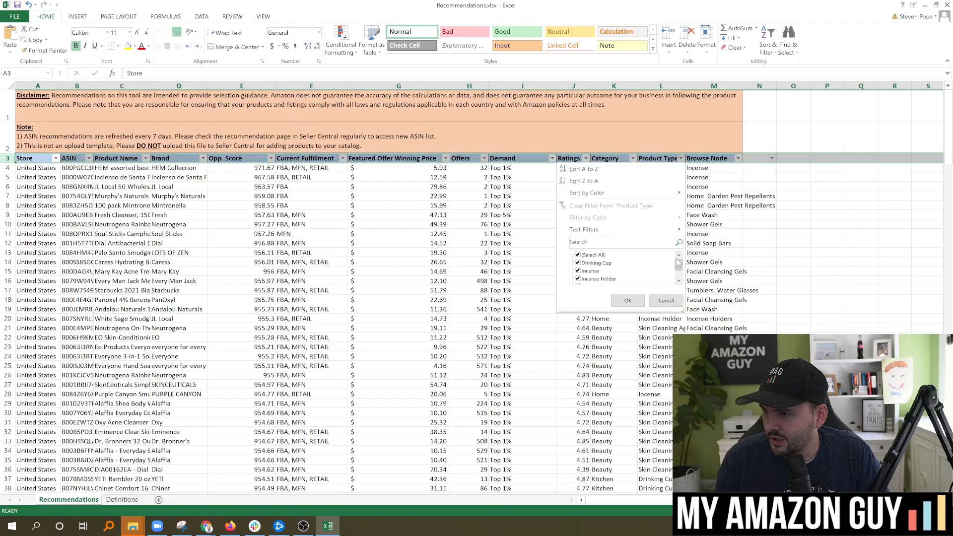
{"action": "left_click", "coordinate": [627, 301]}
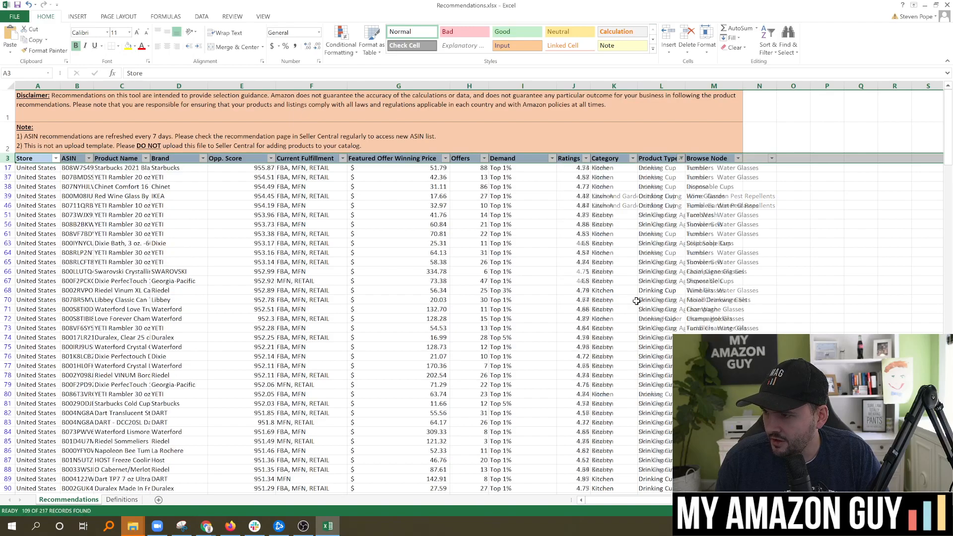
- Review the disclaimer note and IKEA wine glass listing among the 109 filtered records
{"action": "left_click", "coordinate": [37, 96]}
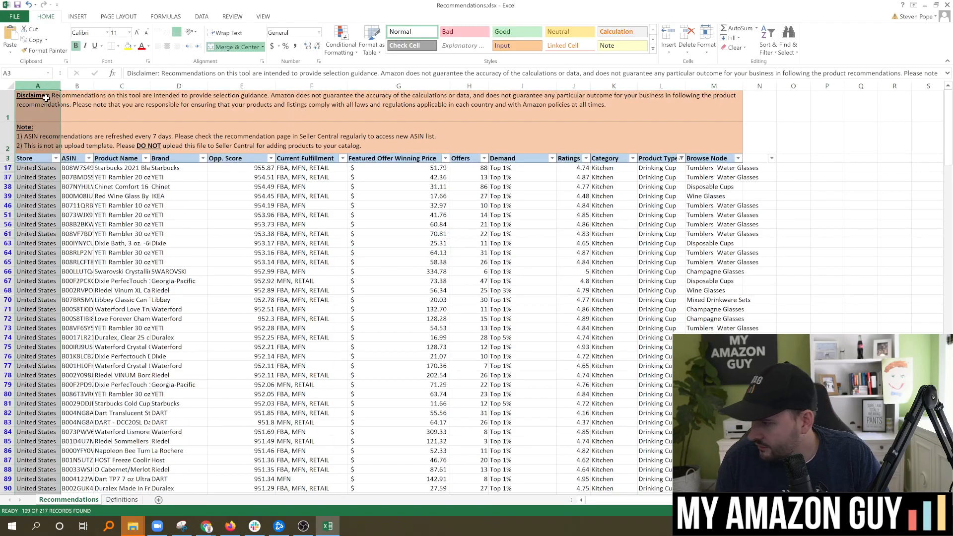
{"action": "left_click", "coordinate": [178, 196]}
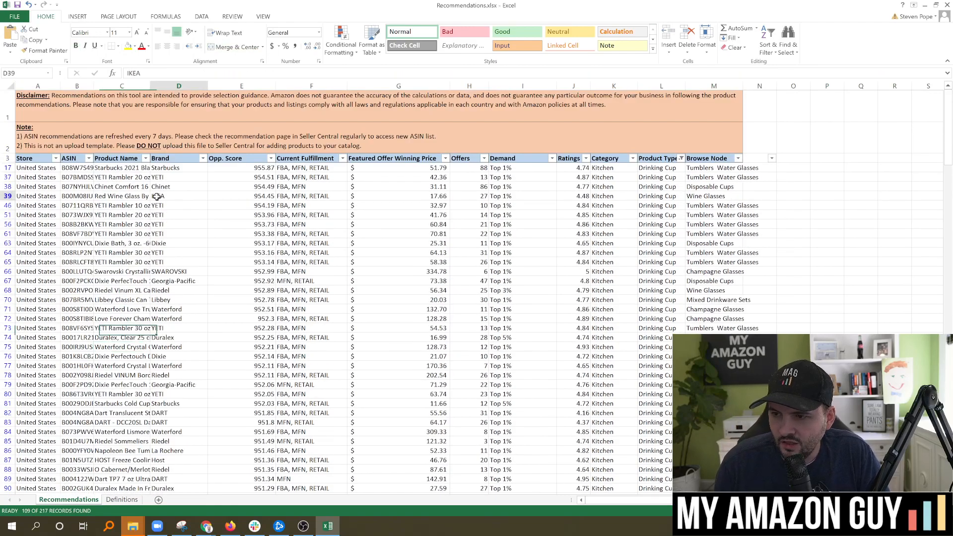
{"action": "left_click", "coordinate": [178, 196]}
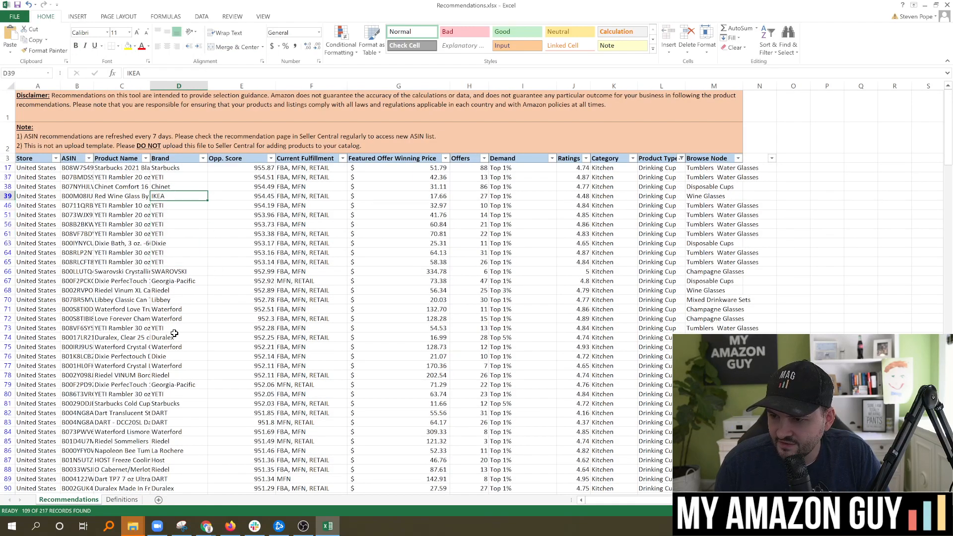
{"action": "left_click", "coordinate": [242, 177]}
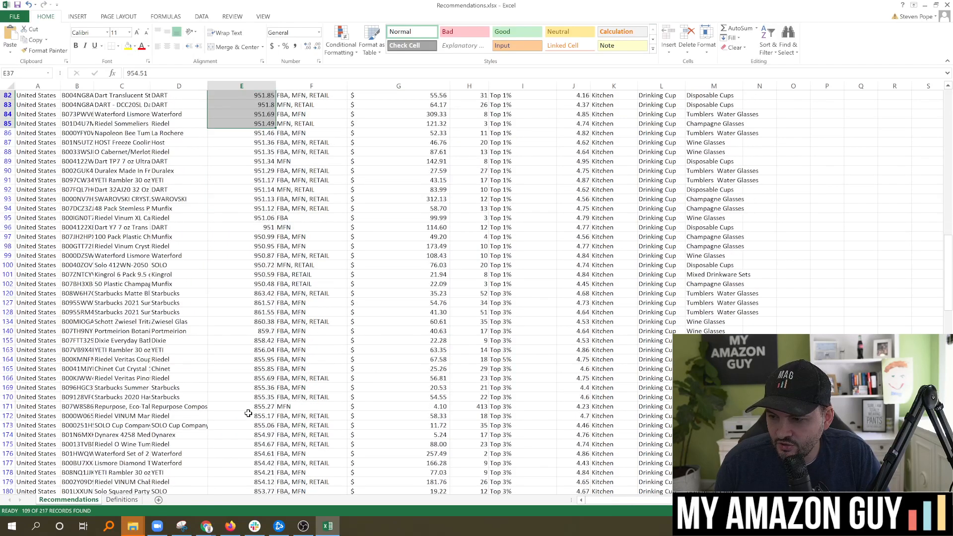
{"action": "scroll", "scroll_direction": "down", "scroll_amount": 3}
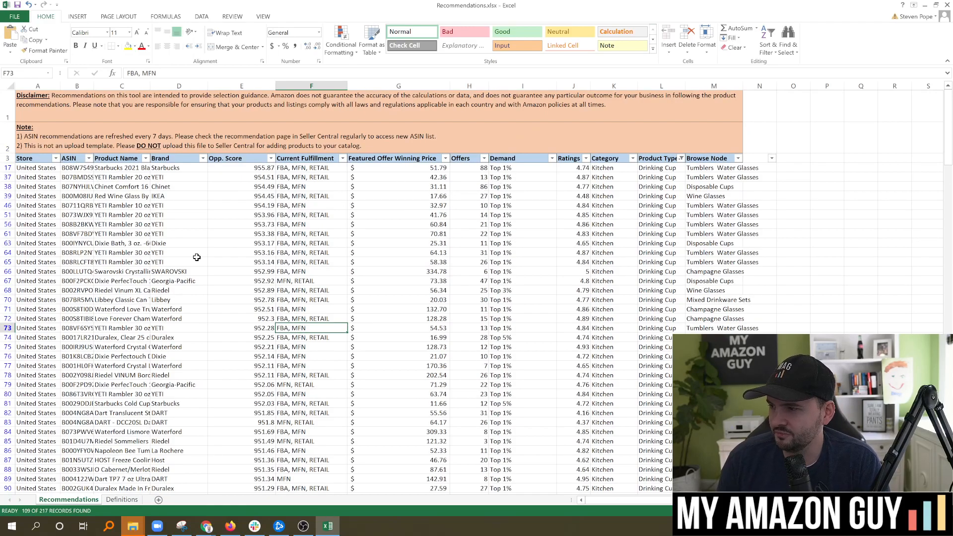
{"action": "mouse_move", "coordinate": [718, 178]}
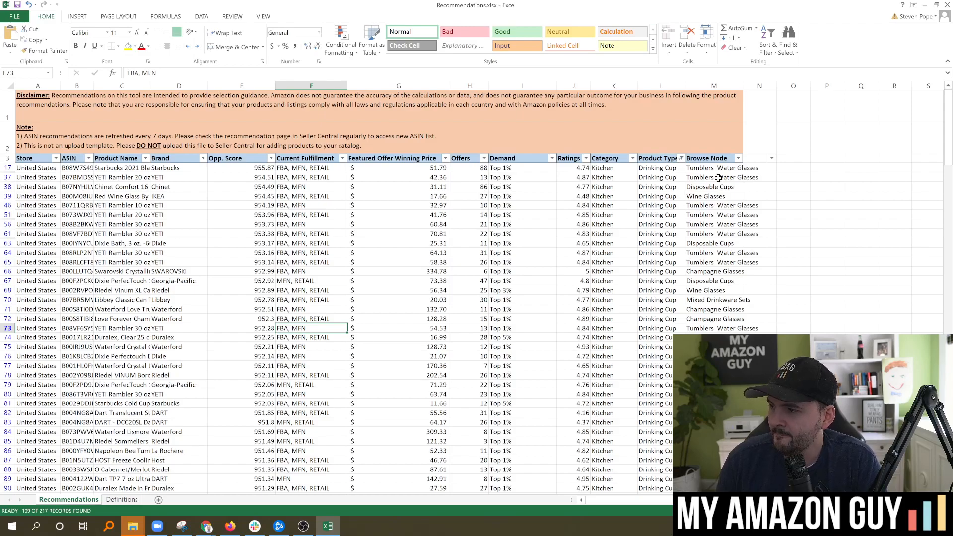
- Filter the Browse Node column to show only Wine Glasses products
{"action": "left_click", "coordinate": [736, 157]}
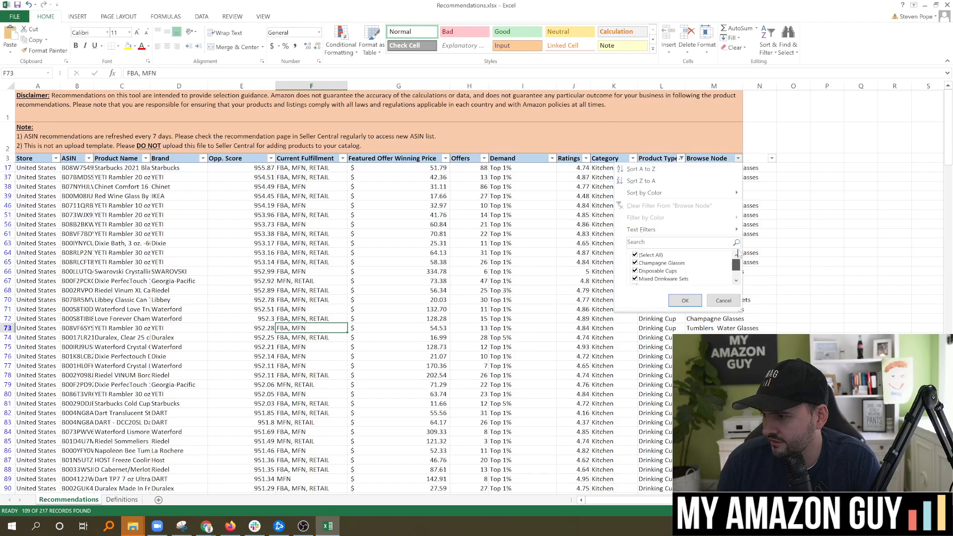
{"action": "scroll", "scroll_direction": "down", "scroll_amount": 3}
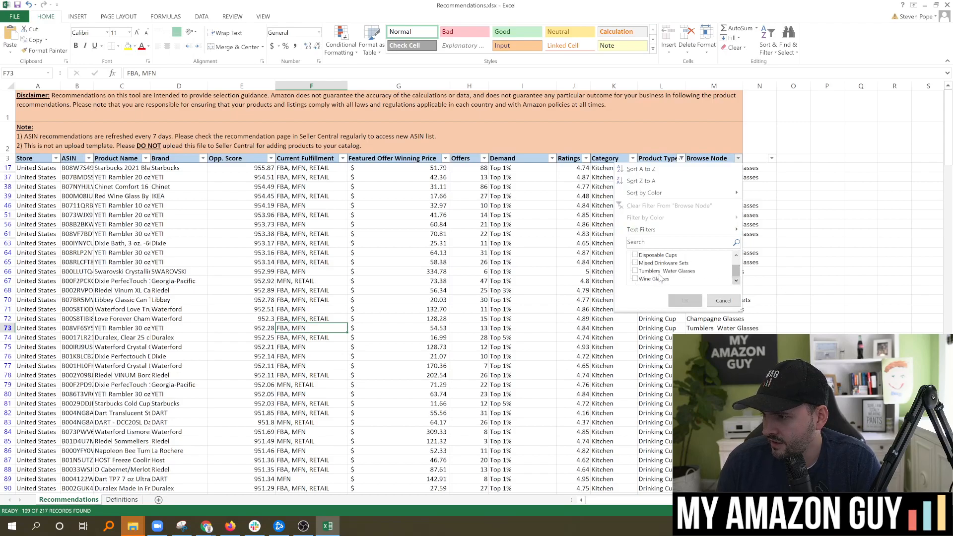
{"action": "left_click", "coordinate": [684, 301]}
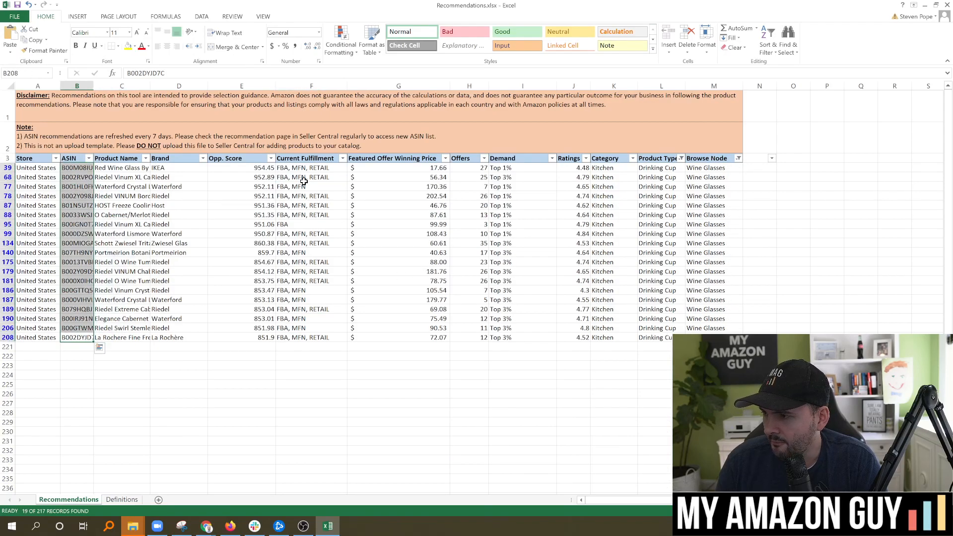
- Widen the Product Name column and review the Riedel VINUM and Schott Zwiesel listings
{"action": "left_click", "coordinate": [122, 168]}
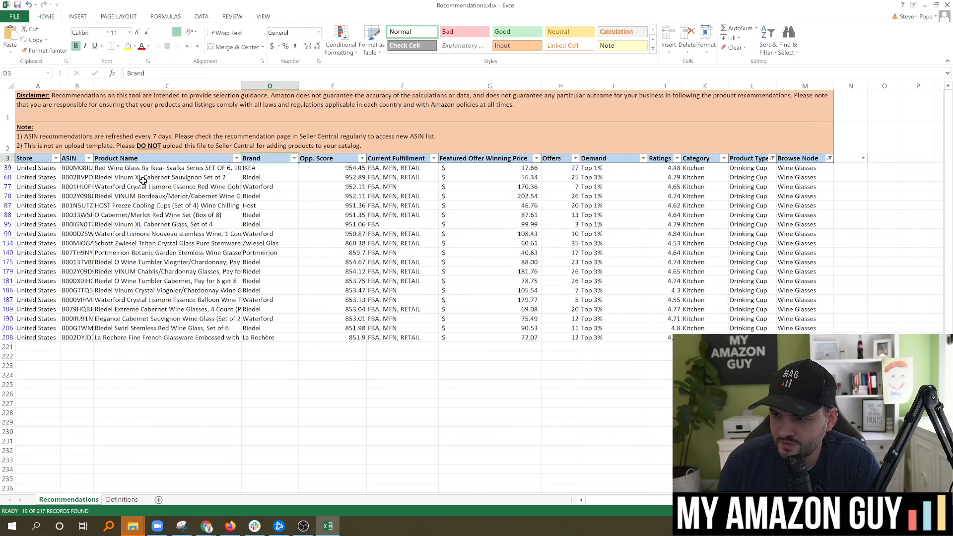
{"action": "left_click", "coordinate": [167, 176]}
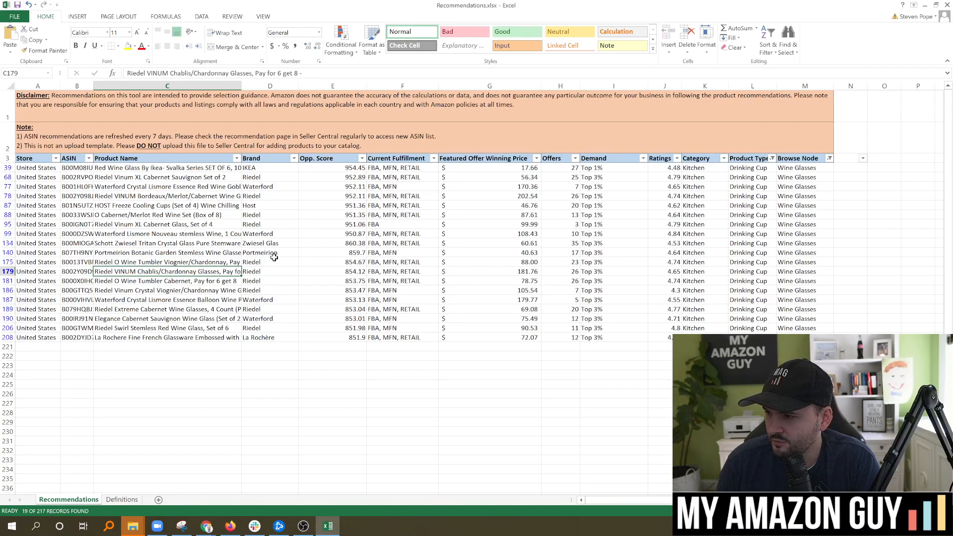
{"action": "mouse_move", "coordinate": [108, 244]}
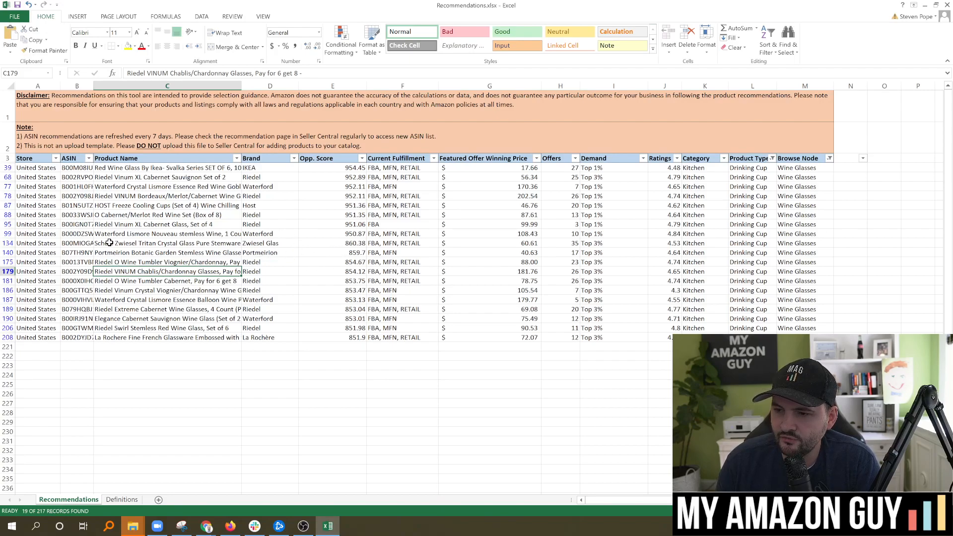
{"action": "left_click", "coordinate": [76, 244]}
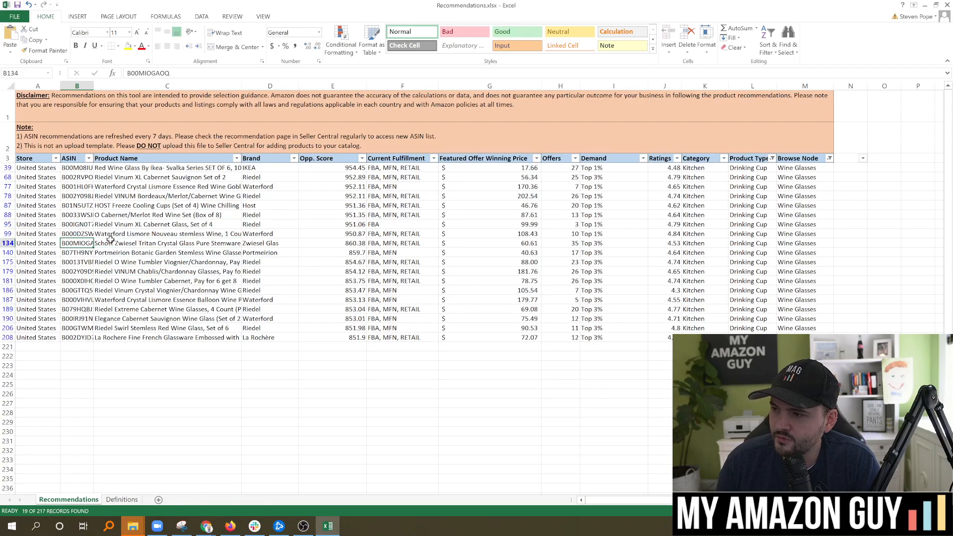